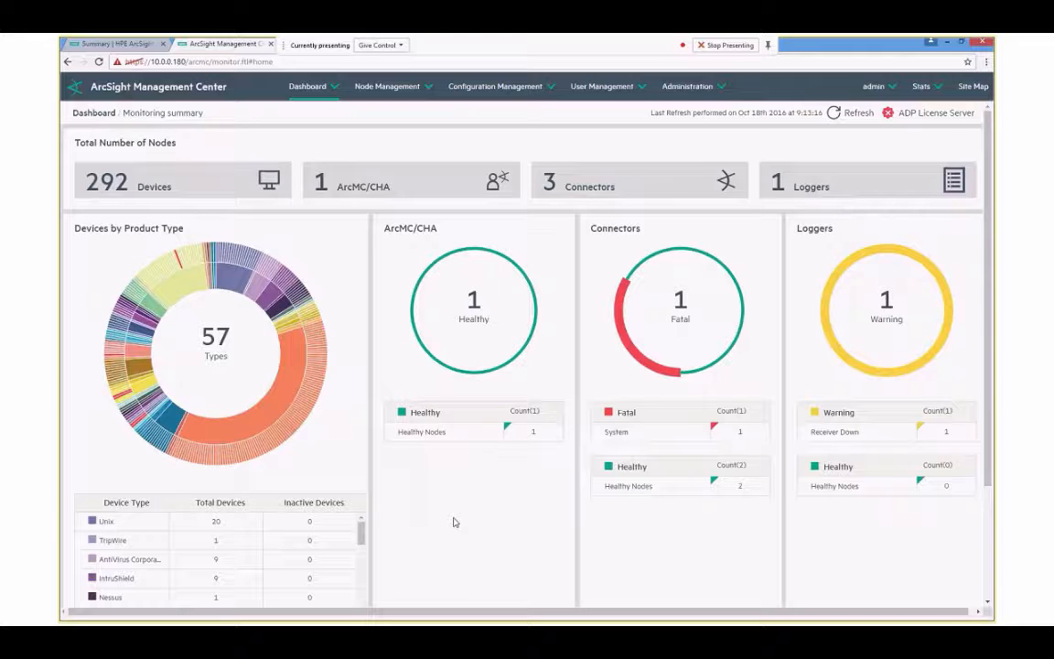
pyautogui.moveTo(423, 522)
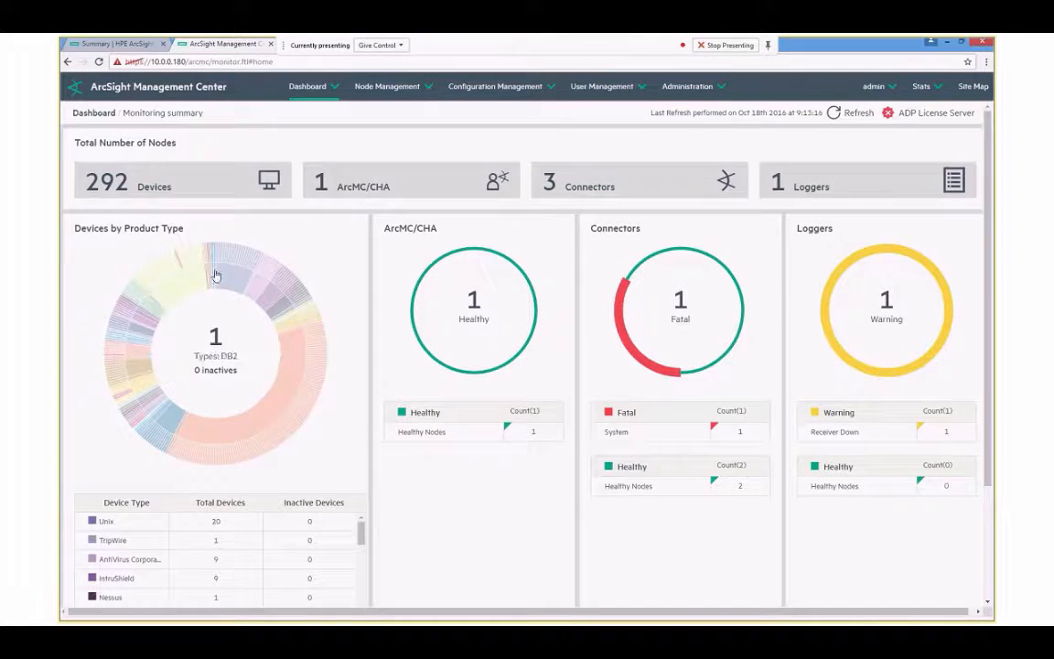
# - Switch from the dashboard to Node Management's View All Nodes tree
pyautogui.click(236, 275)
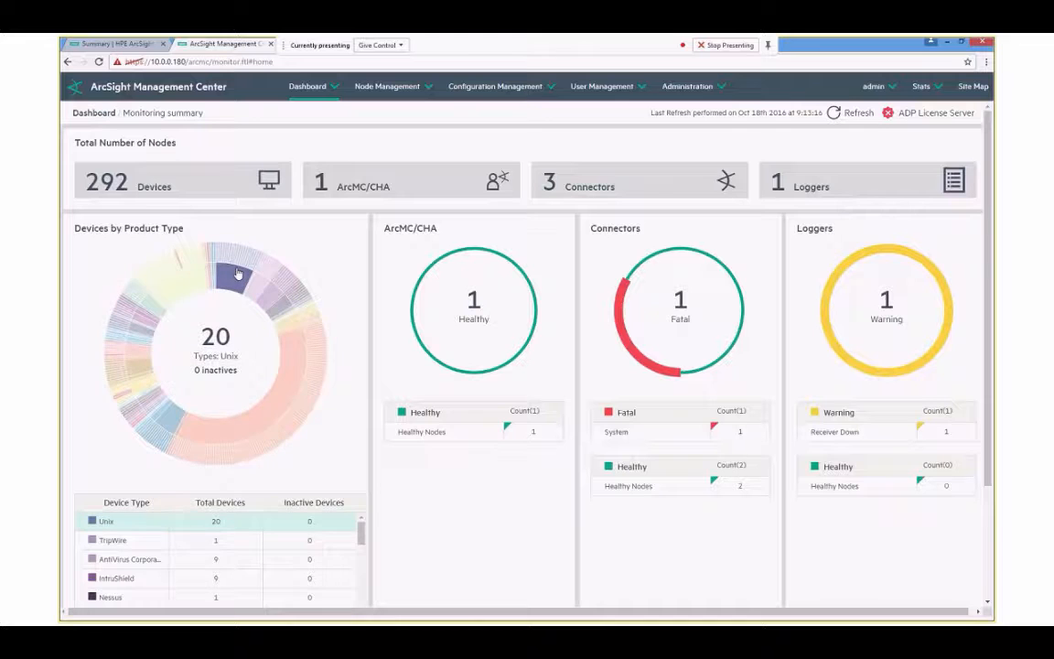
pyautogui.moveTo(240, 271)
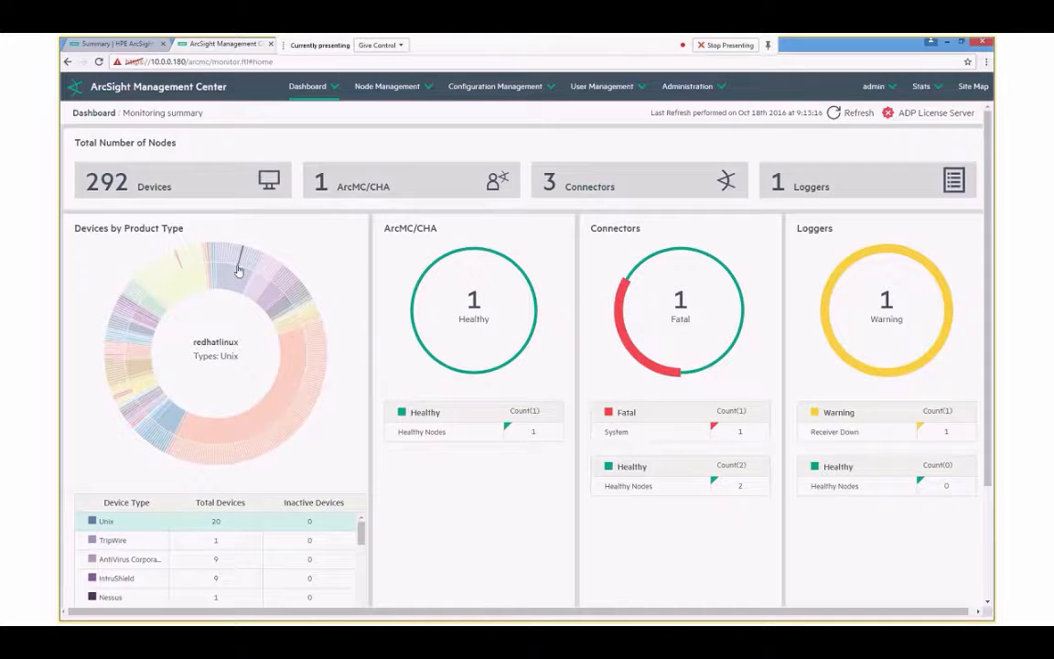
pyautogui.moveTo(301, 241)
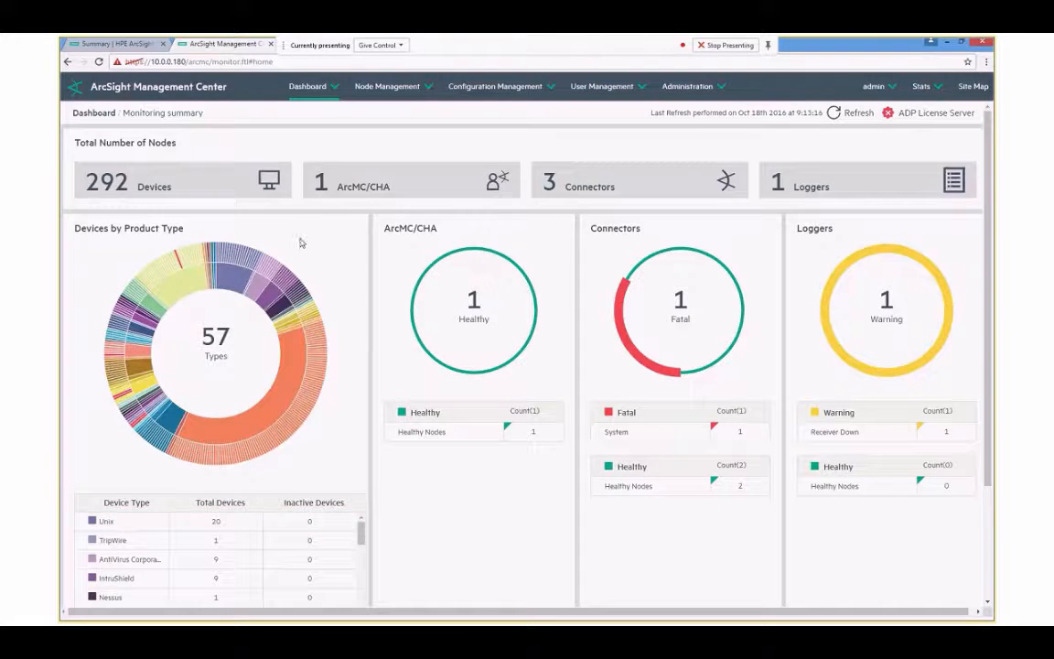
pyautogui.click(388, 86)
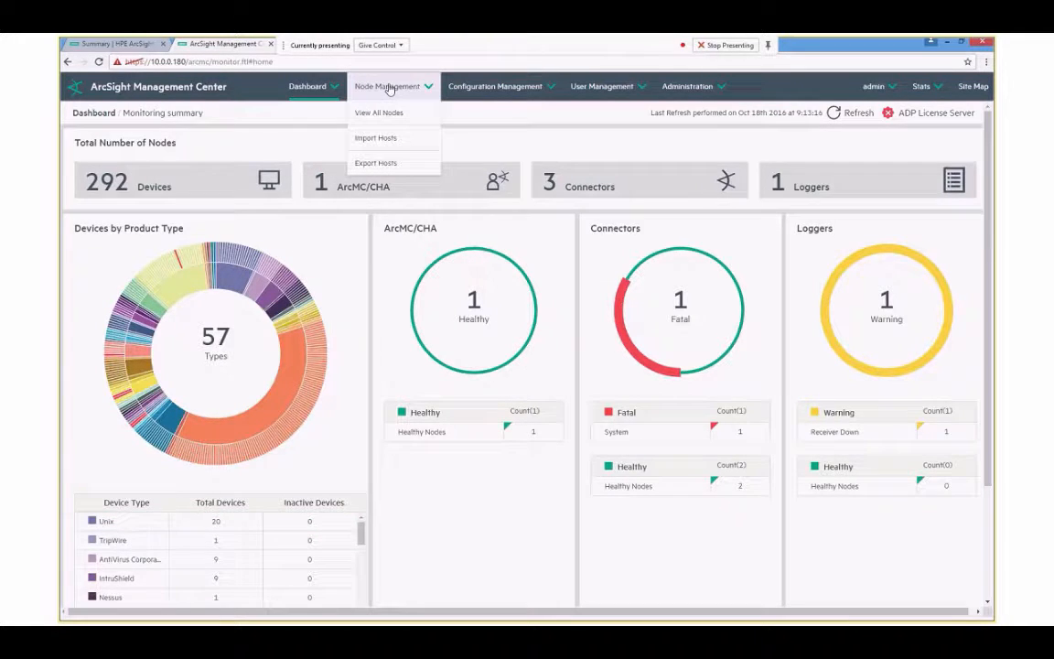
pyautogui.click(377, 114)
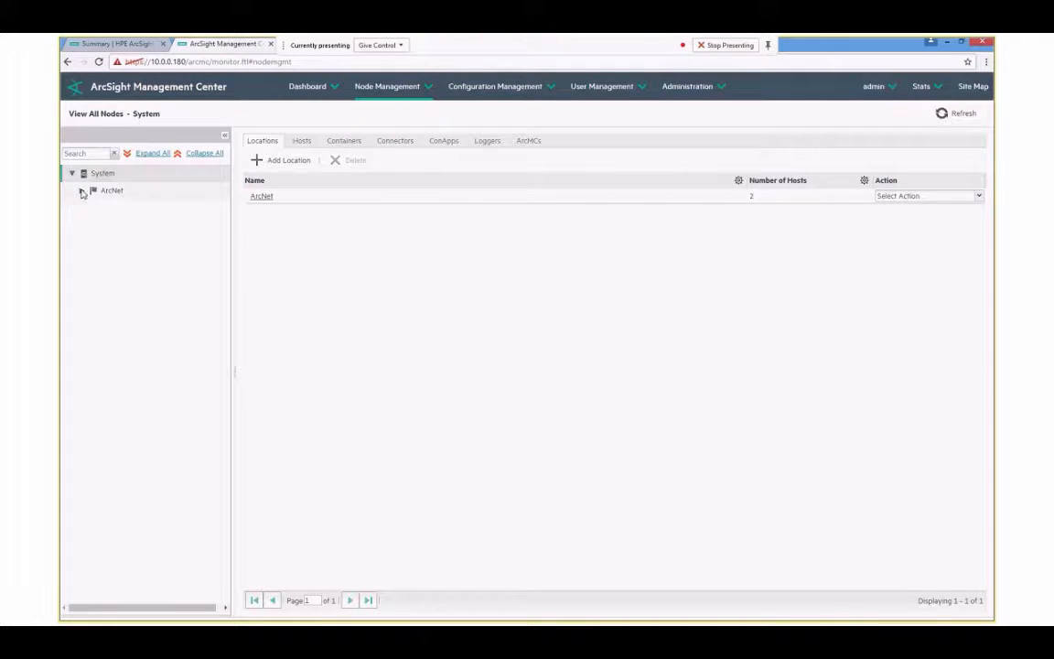
# - Expand ArcNet, Localhost, its containers and the vm-logger3-demo host in the tree
pyautogui.click(81, 190)
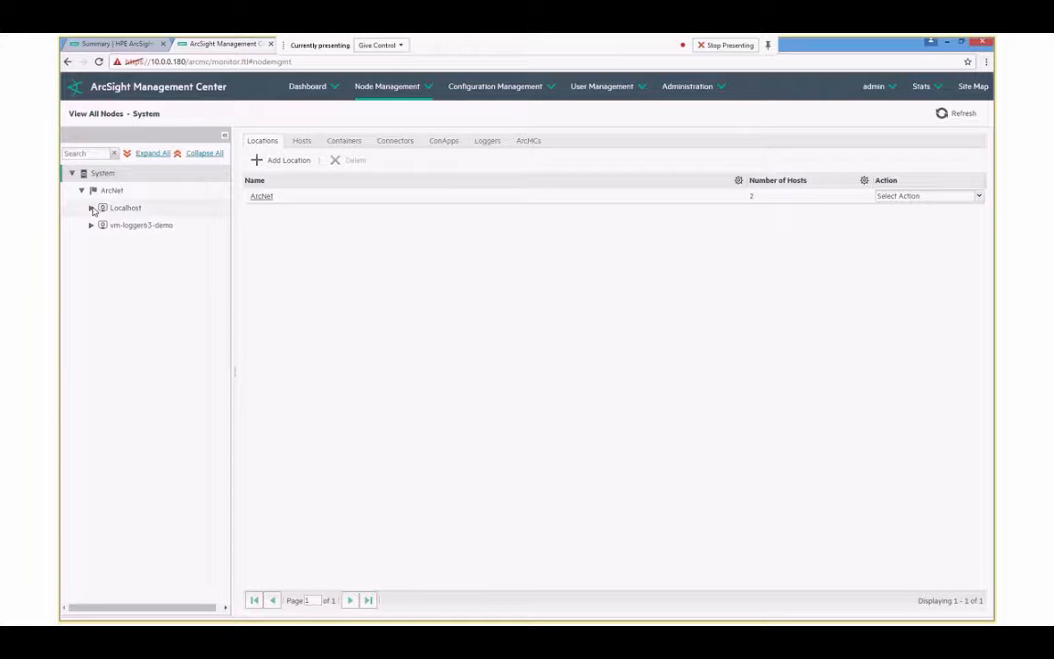
pyautogui.click(91, 208)
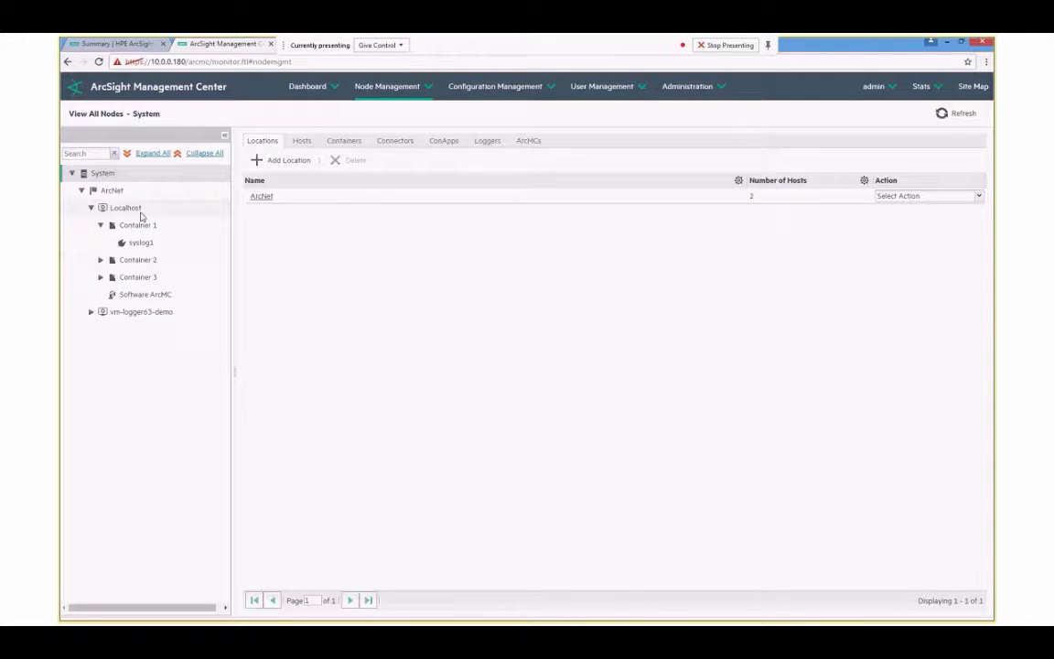
pyautogui.click(101, 260)
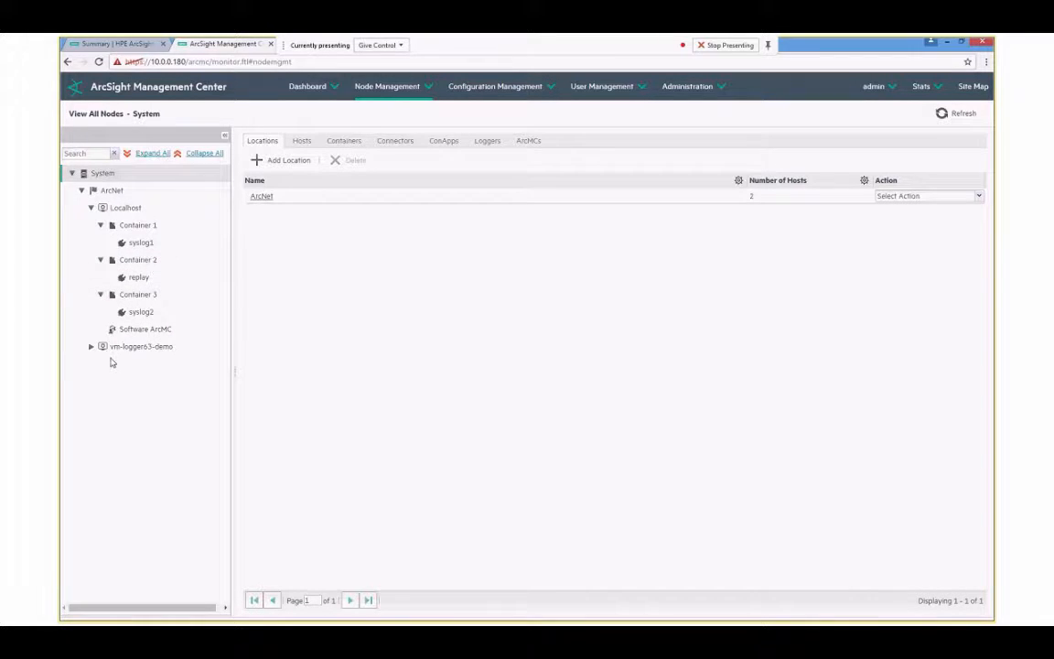
pyautogui.click(90, 346)
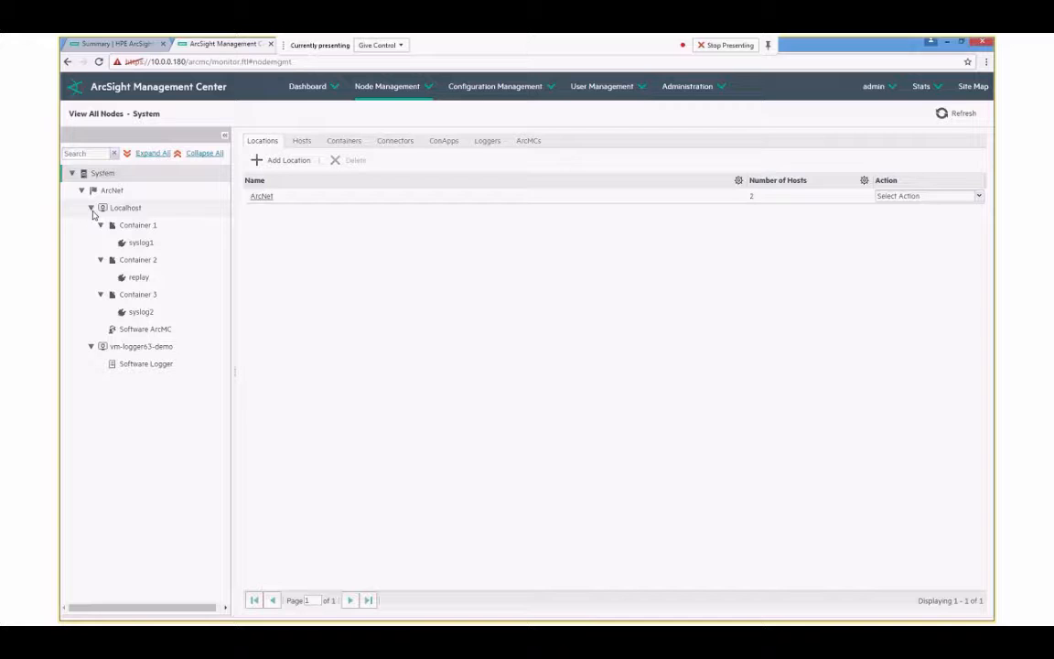
pyautogui.moveTo(99, 214)
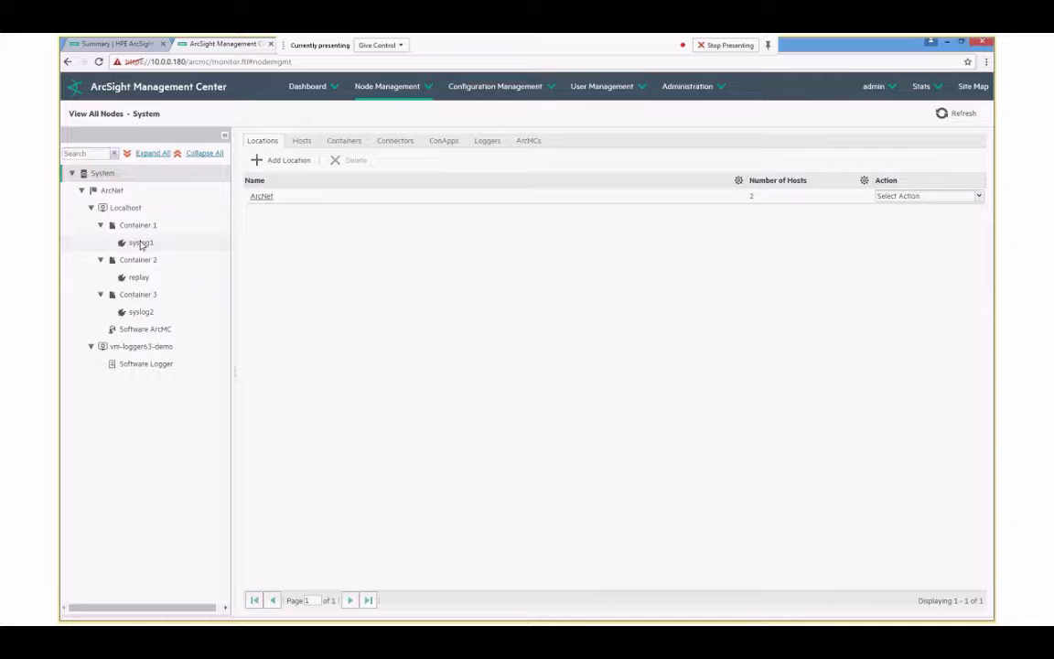
pyautogui.moveTo(137, 248)
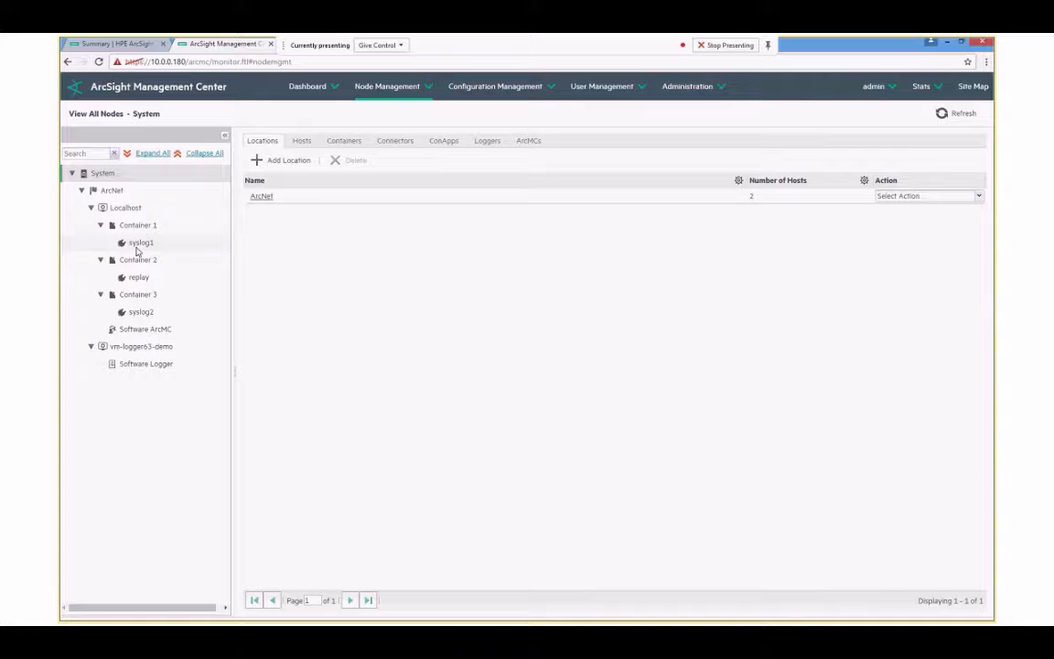
pyautogui.moveTo(165, 231)
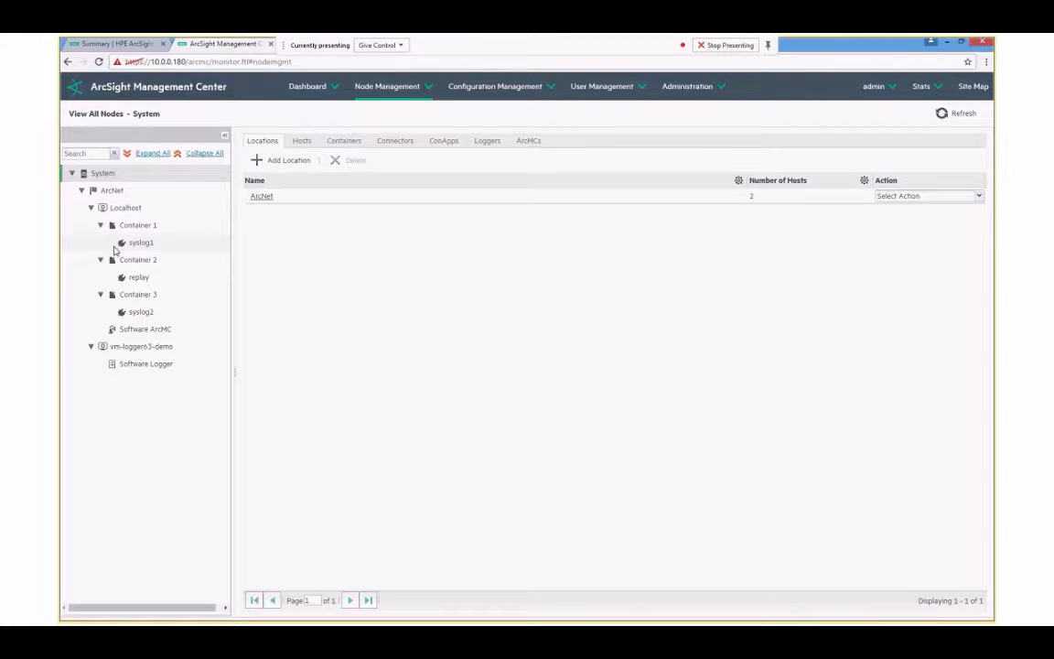
# - Edit the connector's agent.properties with vi in the VM console
pyautogui.press('alt+tab')
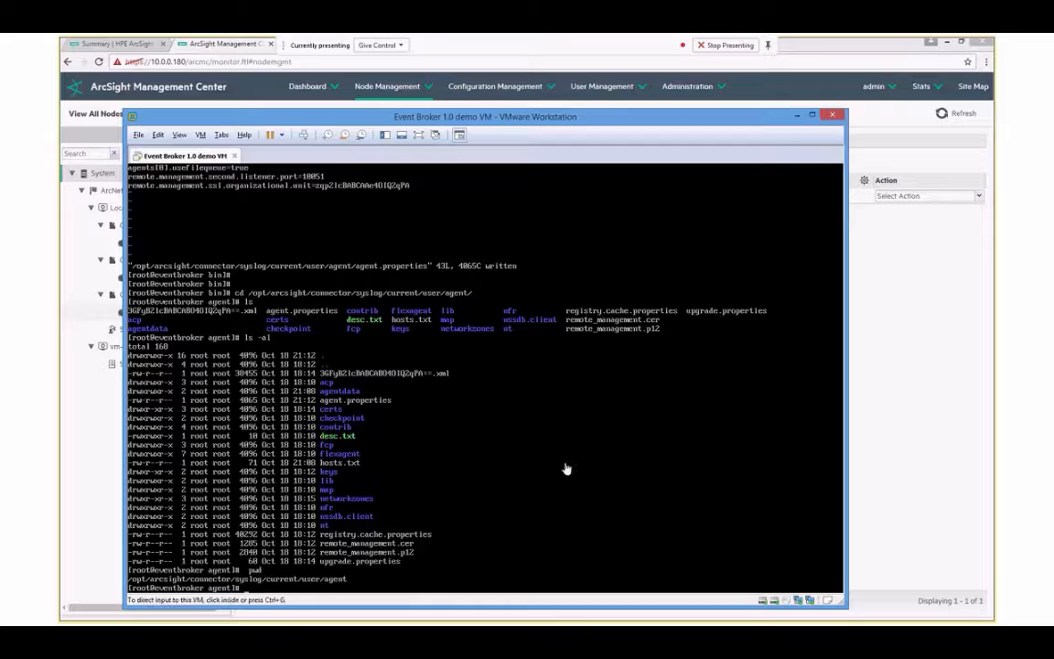
pyautogui.moveTo(271, 586)
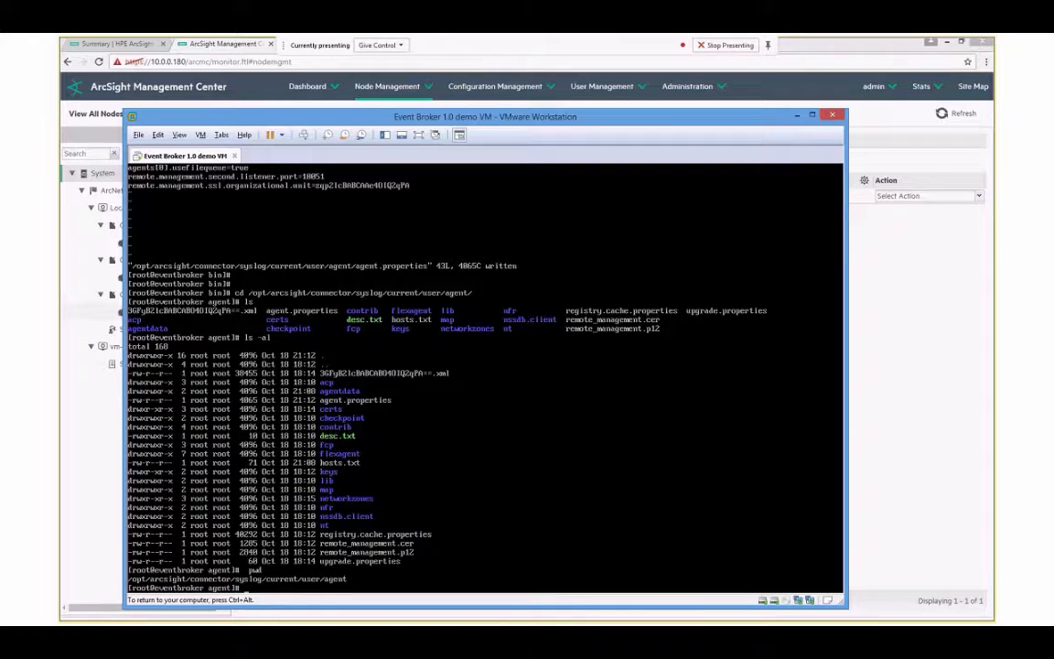
pyautogui.write('vi')
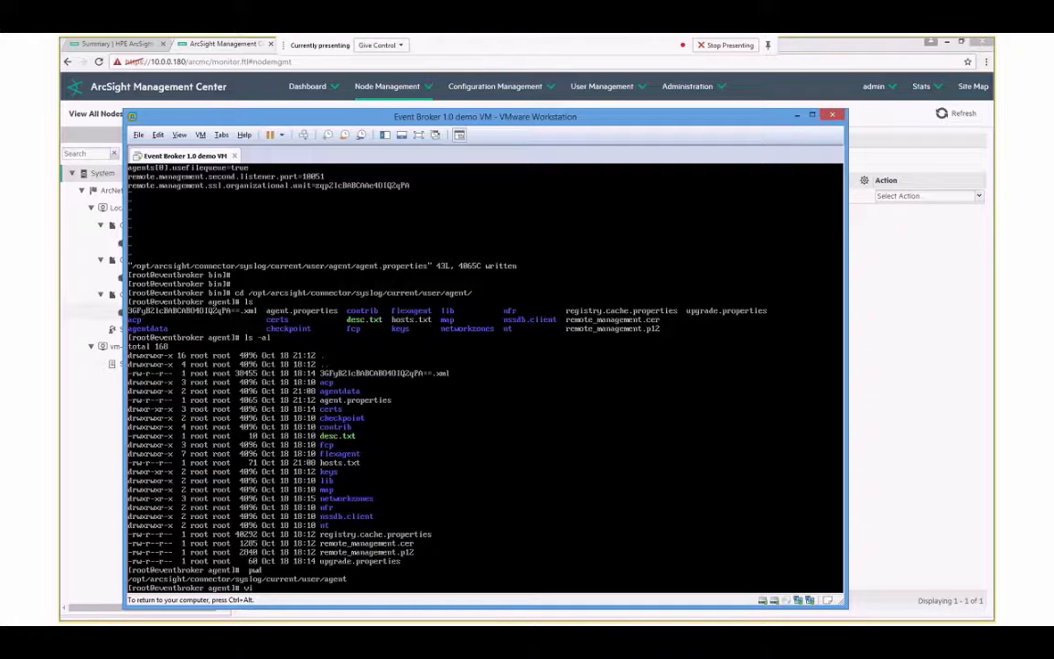
pyautogui.write('agent.prop')
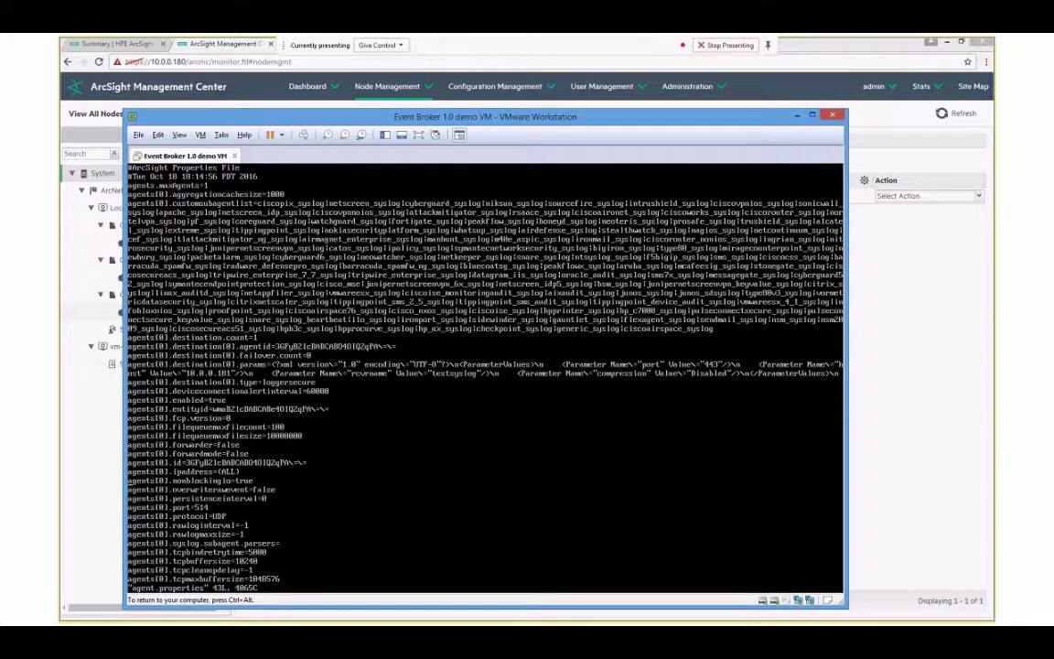
pyautogui.scroll(-3)
pyautogui.write('remote.management.')
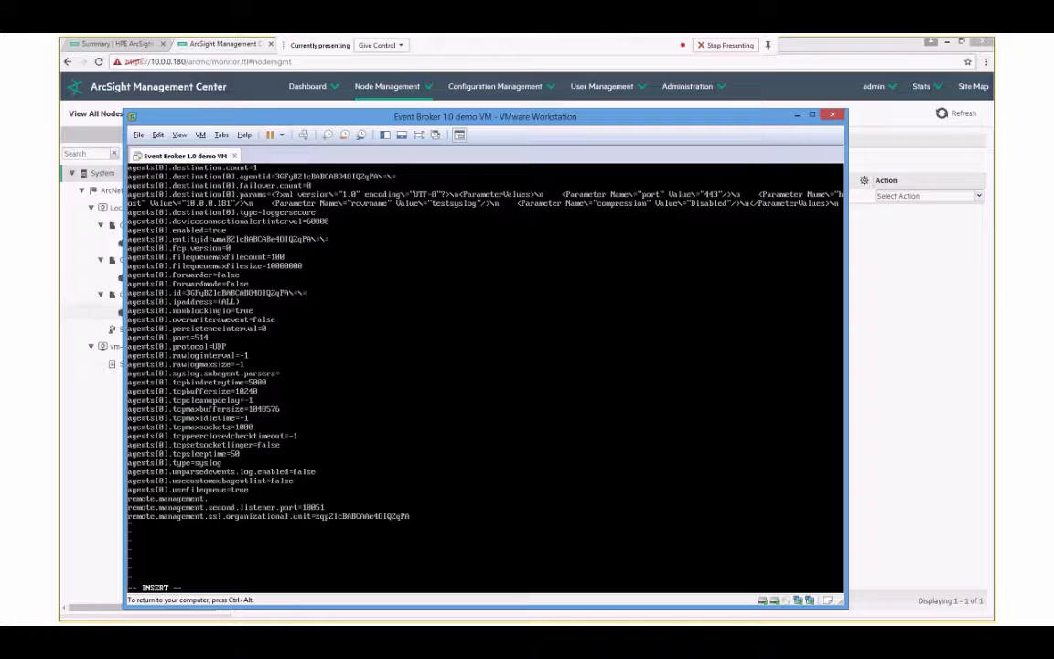
# - Set remote.management.enabled=true and listener port 9002, then save with :wq
pyautogui.write('enabled=true')
pyautogui.write('remote.management.listener.port=')
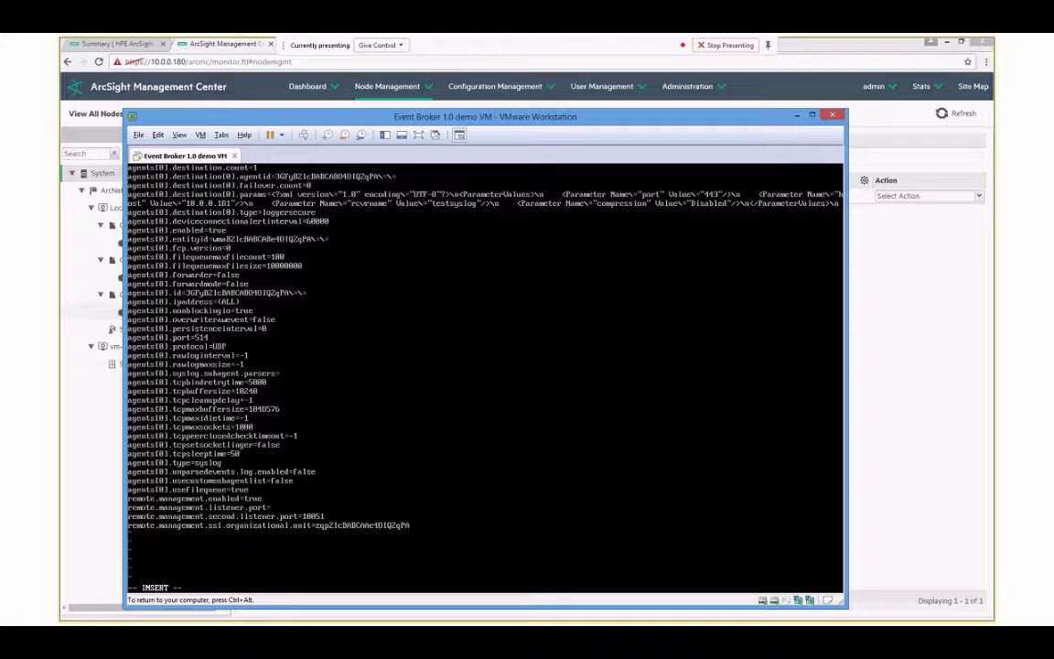
pyautogui.write('9002')
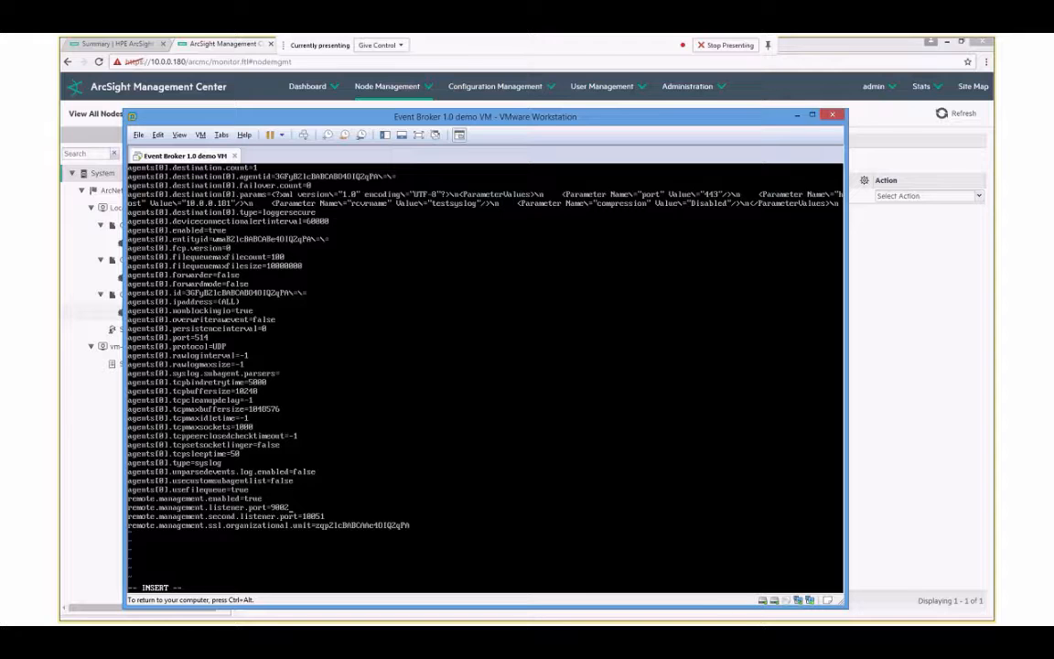
pyautogui.write(':wq')
pyautogui.write('./arcsight agents')
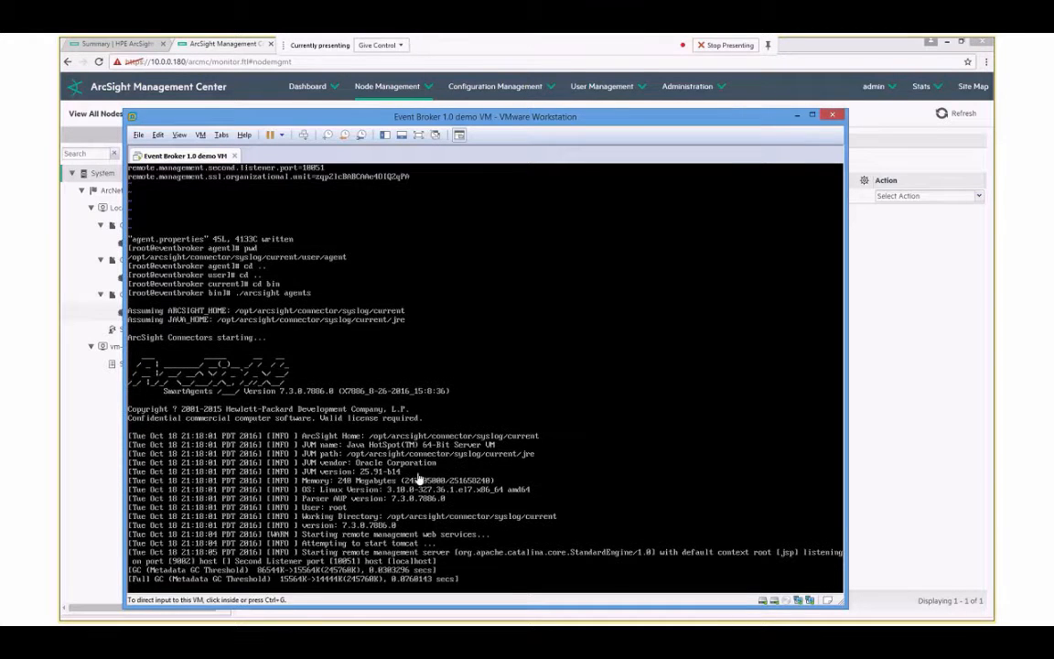
# - Return to ArcSight Management Center and show the ArcNet location's Hosts list
pyautogui.click(831, 114)
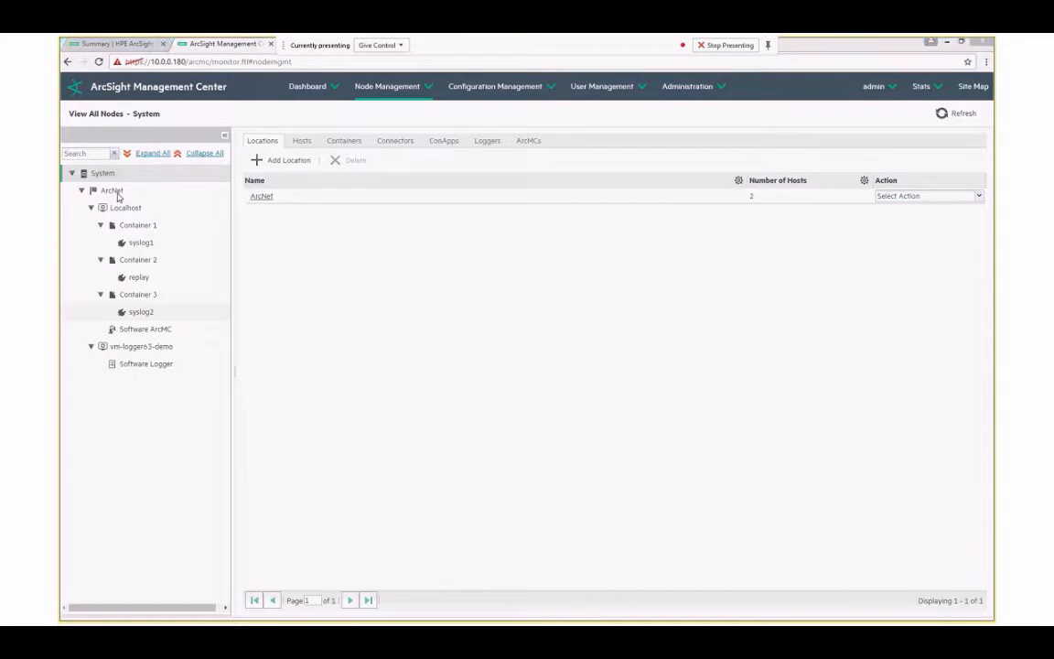
pyautogui.click(112, 190)
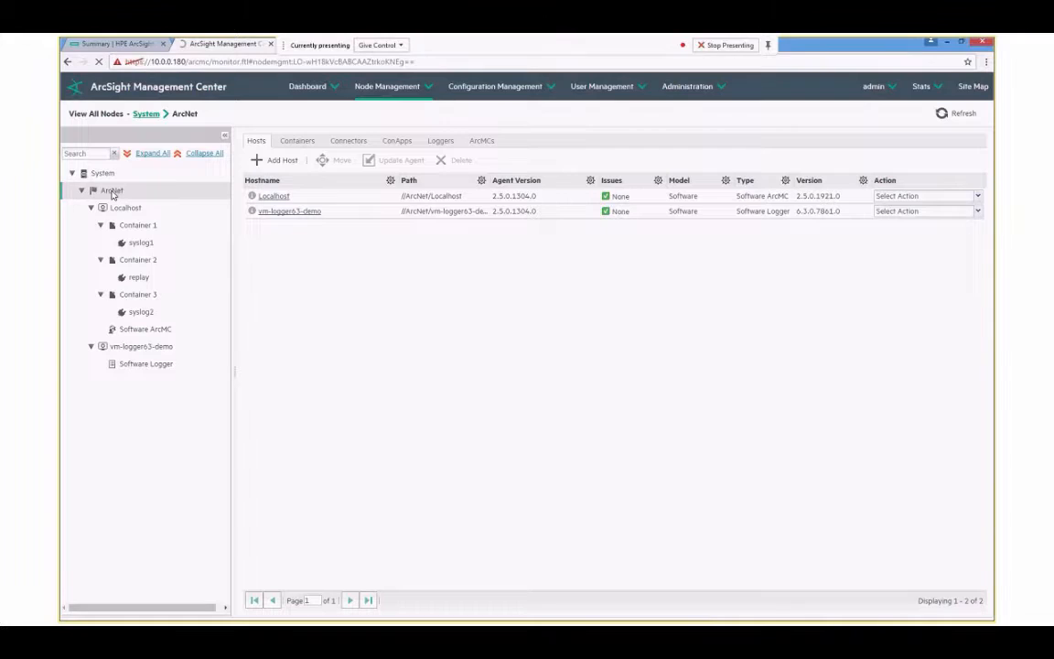
# - Add host 10.0.0.182 as a Software Connector and begin entering its credentials
pyautogui.click(277, 161)
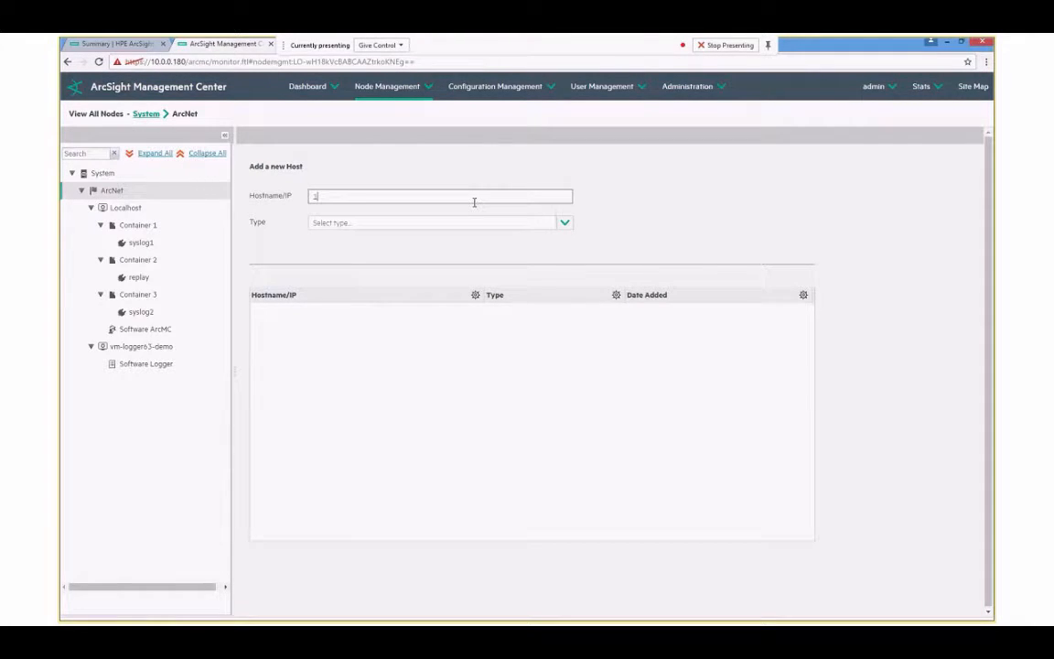
pyautogui.write('10.0')
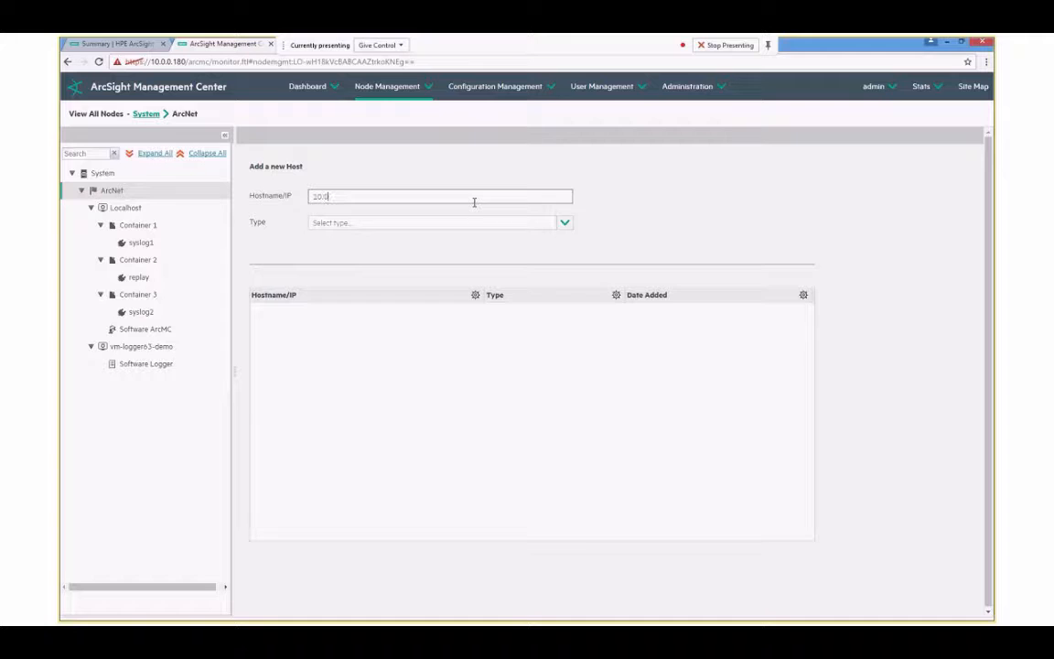
pyautogui.write('10.0.0.182')
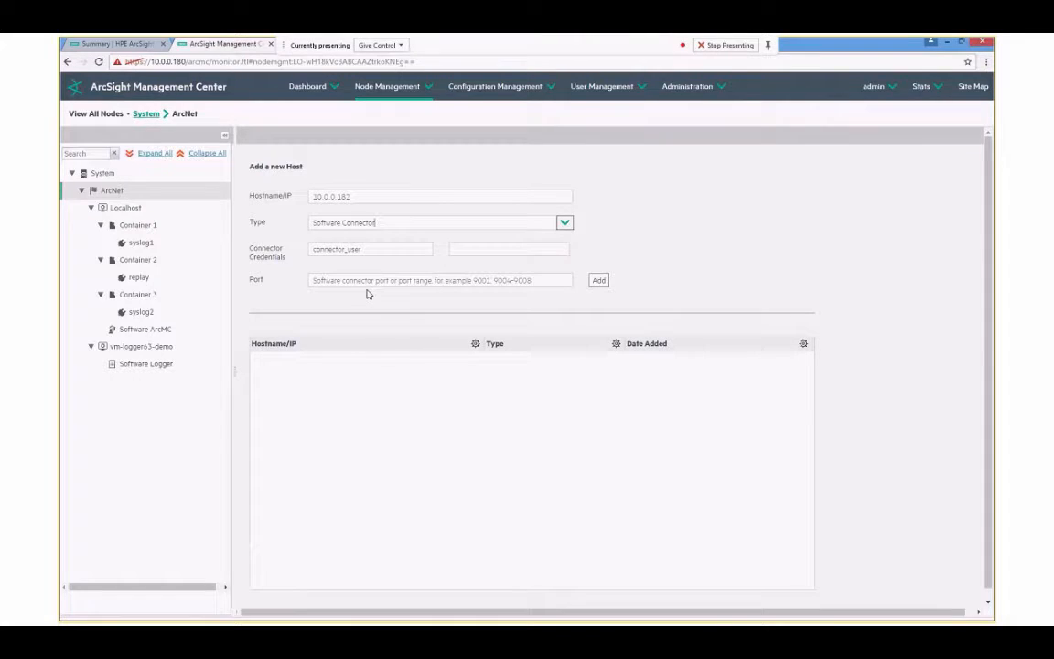
pyautogui.click(370, 249)
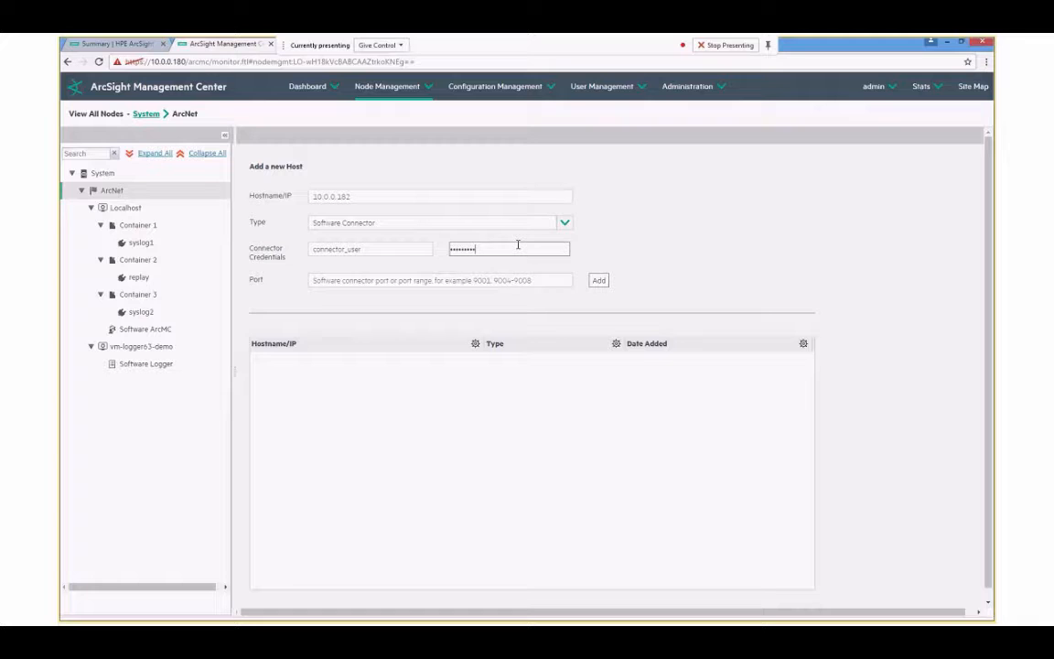
# - Enter connector port 9002 and add the host, reaching the certificate import prompt
pyautogui.click(439, 280)
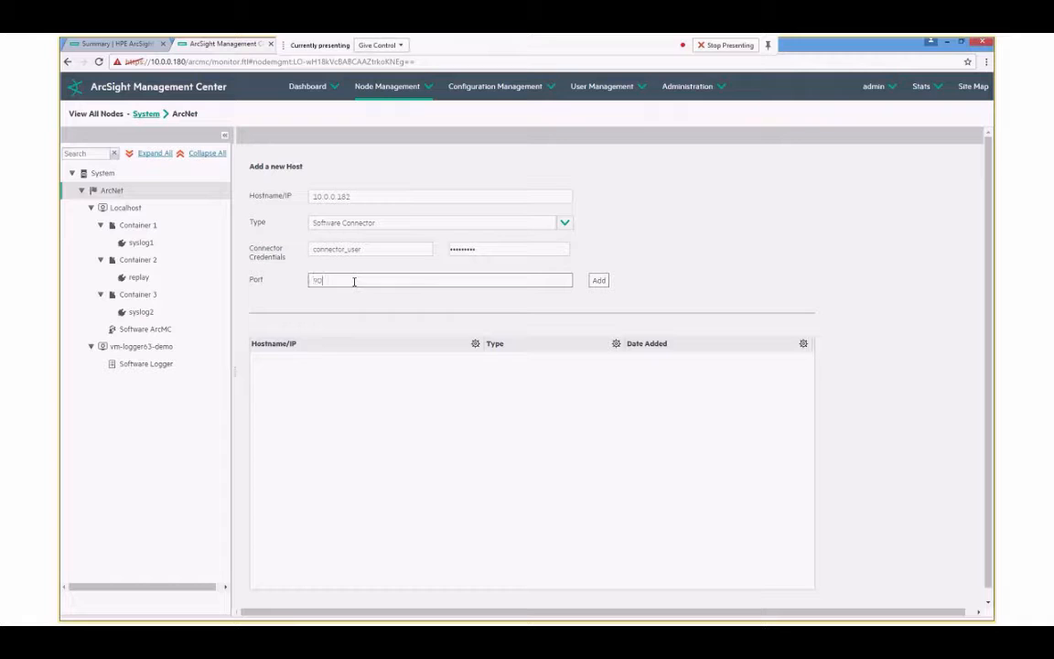
pyautogui.write('9002')
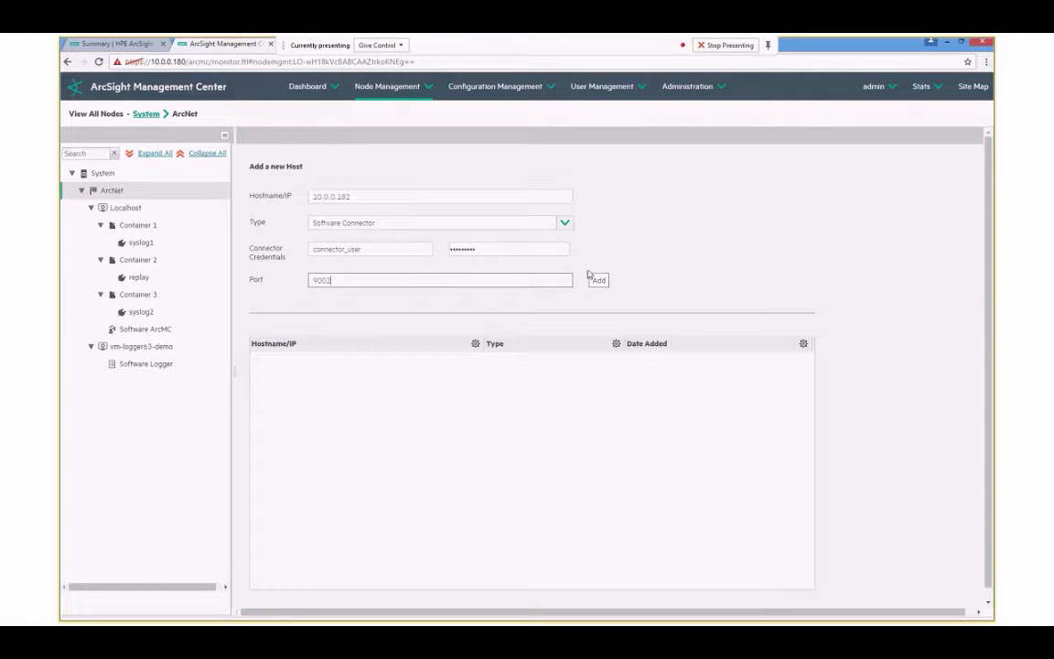
pyautogui.click(599, 280)
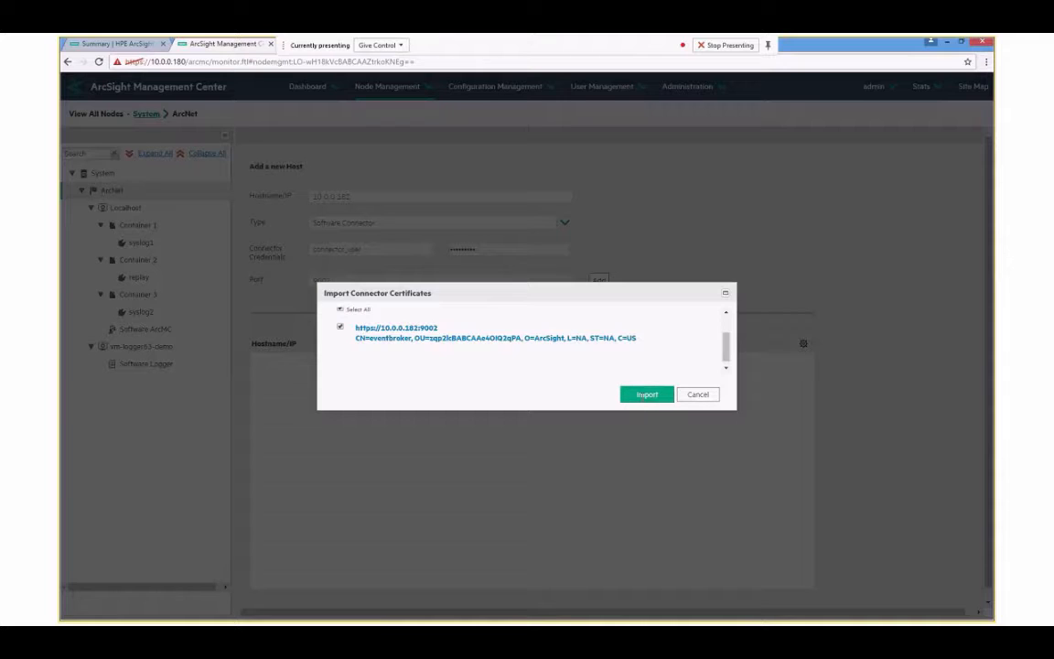
# - Import the connector certificate so 10.0.0.182 joins ArcNet as a Container
pyautogui.click(648, 395)
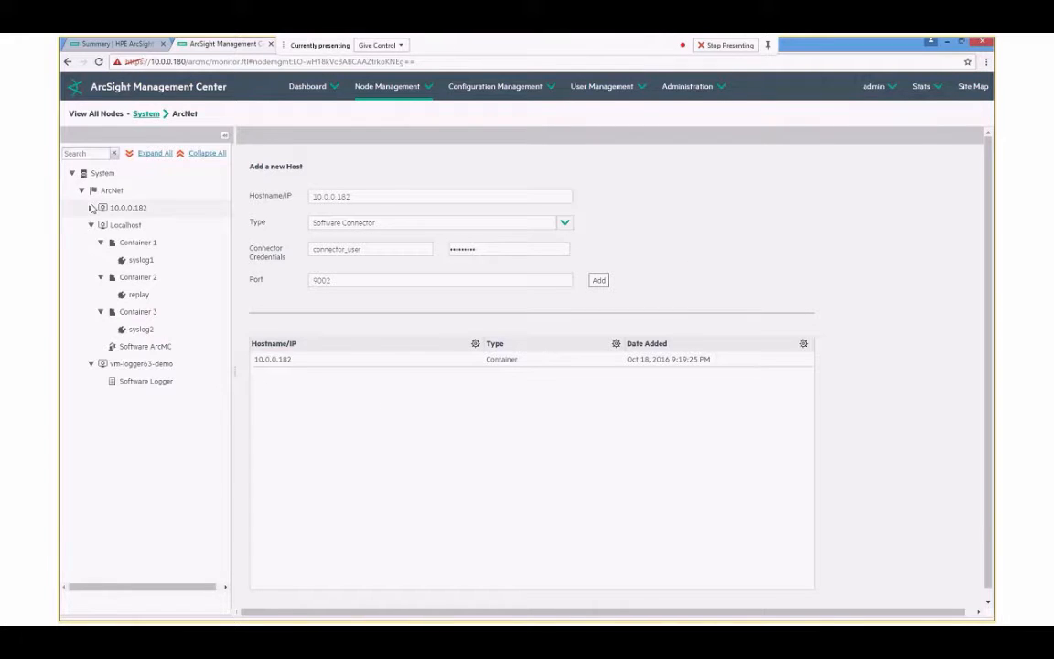
# - Expand host 10.0.0.182 to reveal Container 1 with EventBrokerSyslog and show its containers list
pyautogui.click(91, 209)
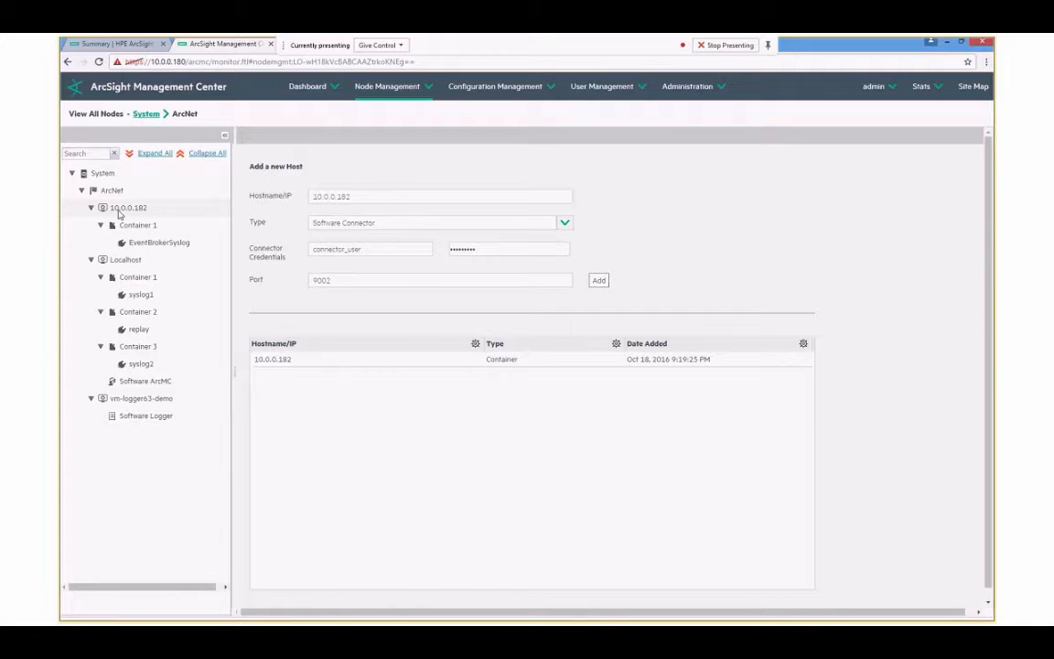
pyautogui.click(128, 209)
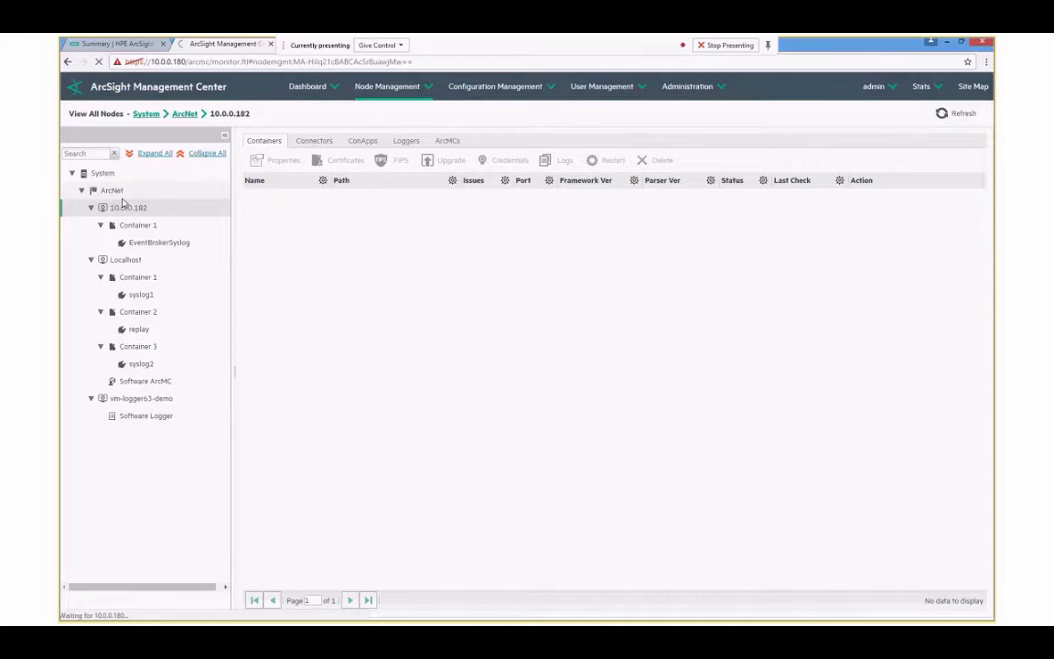
# - Refresh ArcNet's Hosts list and select the 10.0.0.182 row
pyautogui.click(128, 208)
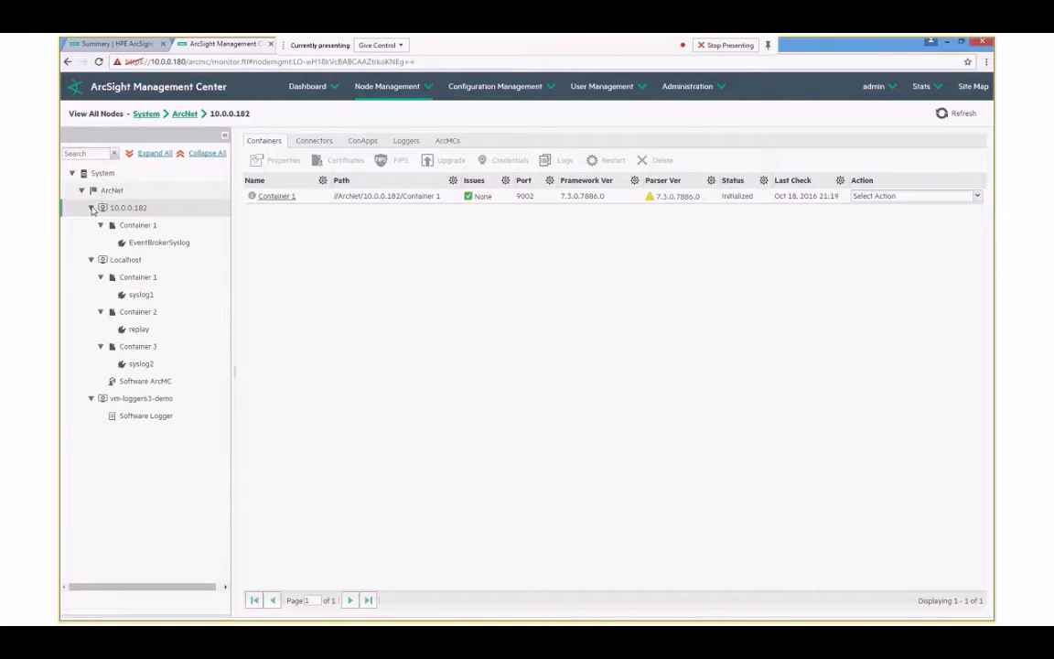
pyautogui.click(112, 190)
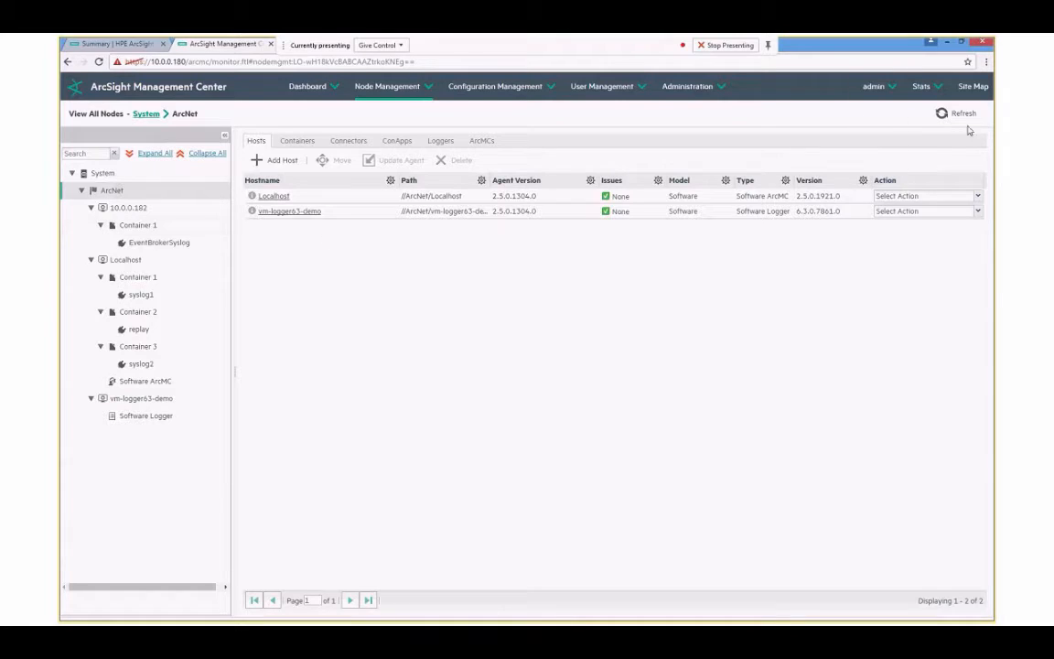
pyautogui.click(963, 113)
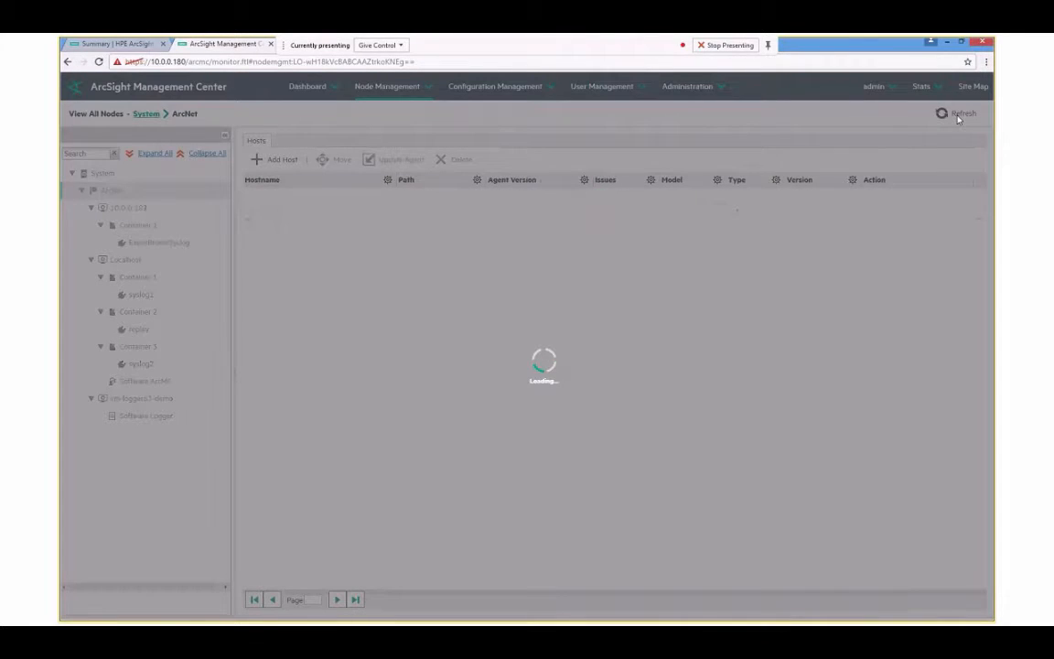
pyautogui.click(962, 113)
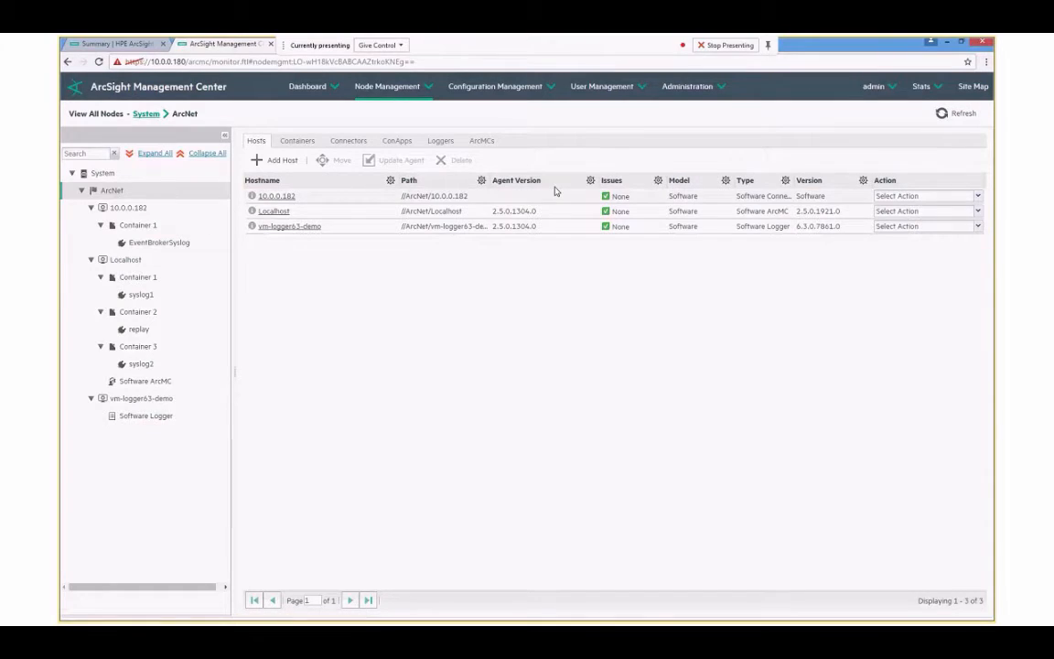
pyautogui.click(251, 196)
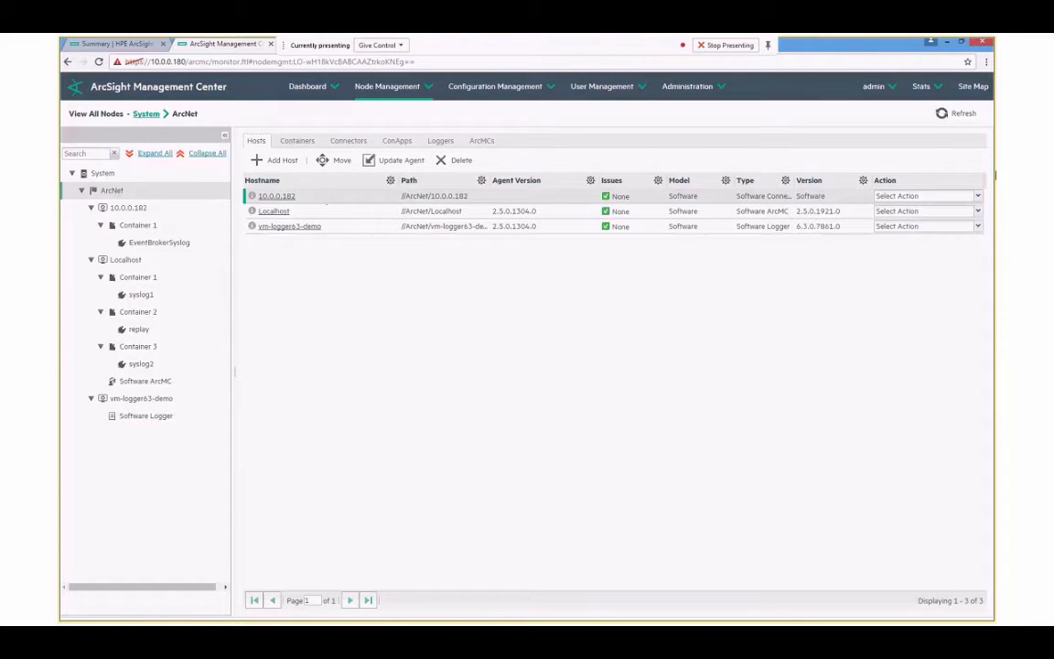
# - Start a Host Scan on 10.0.0.182 with starting port 9002 and ending port 9004
pyautogui.click(926, 196)
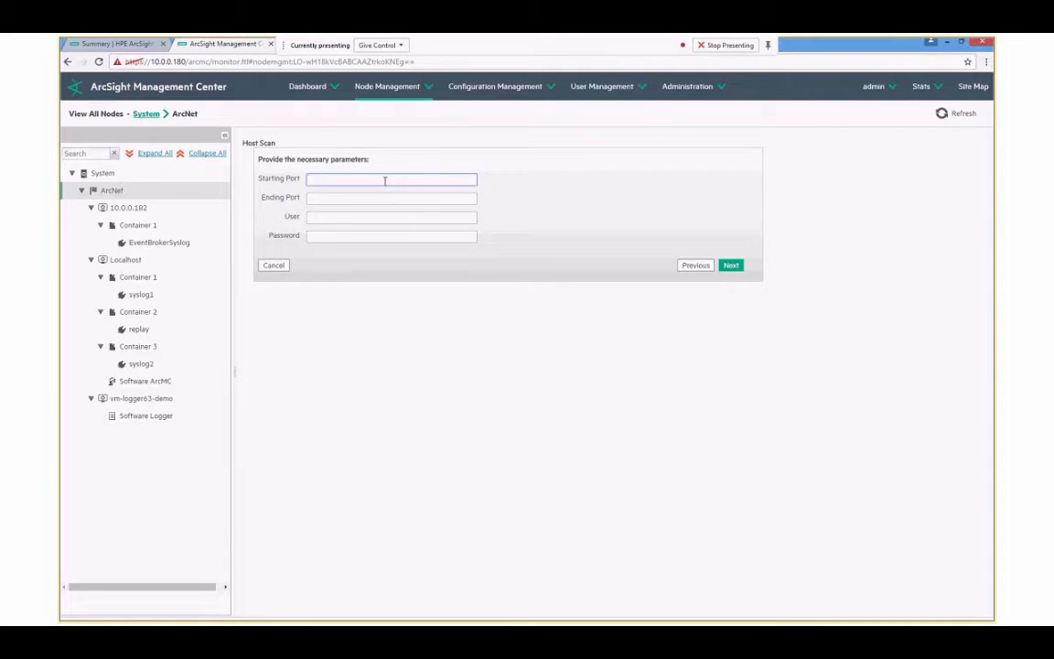
pyautogui.write('9')
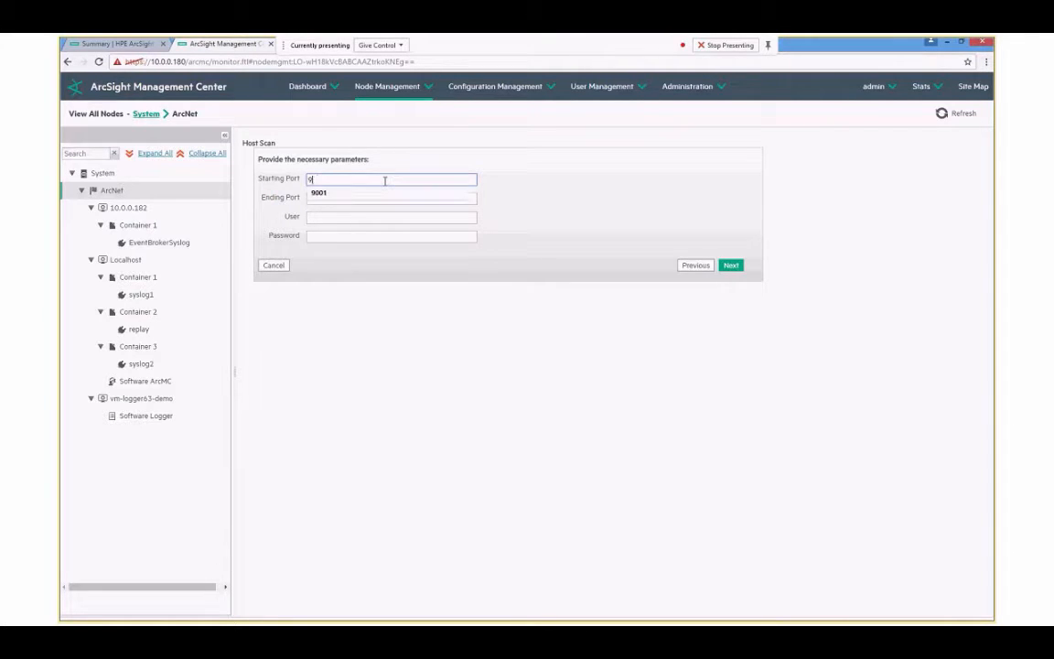
pyautogui.write('001')
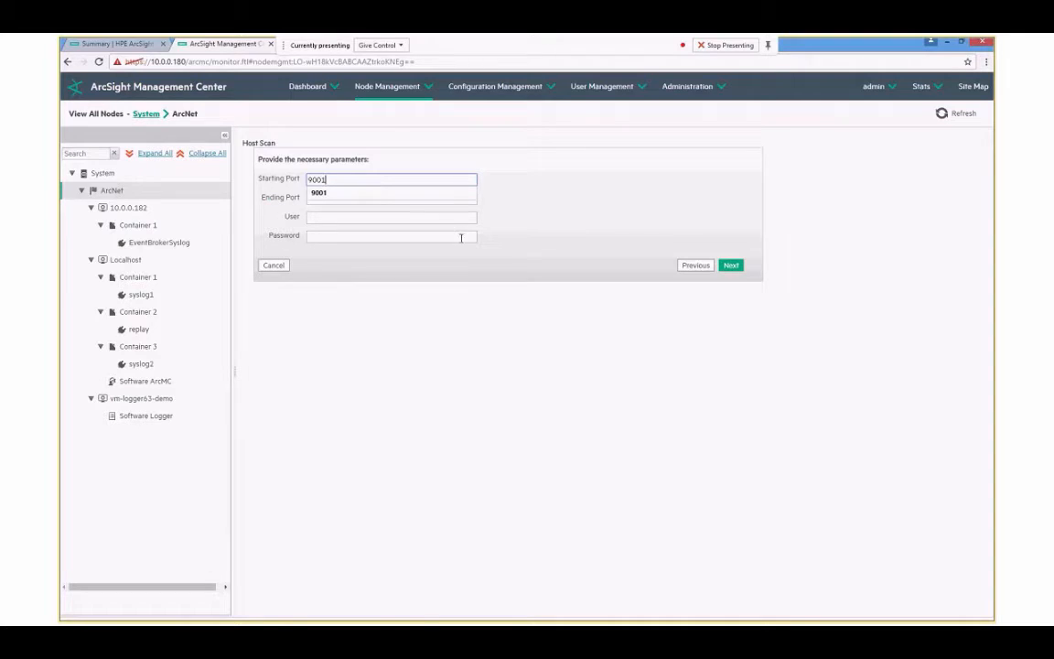
pyautogui.write('900')
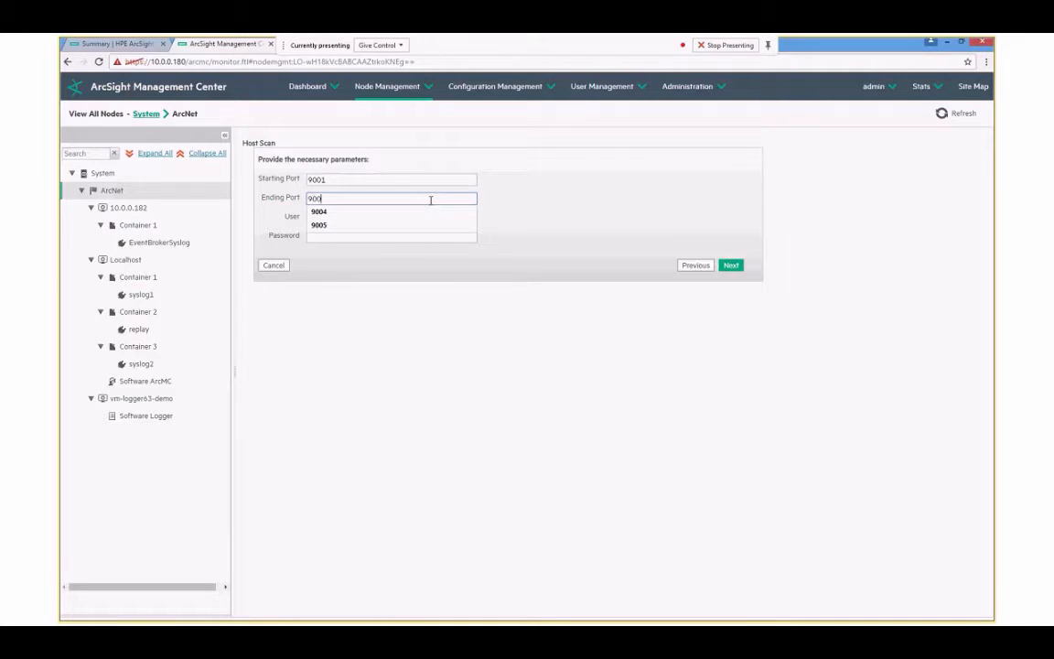
pyautogui.click(318, 213)
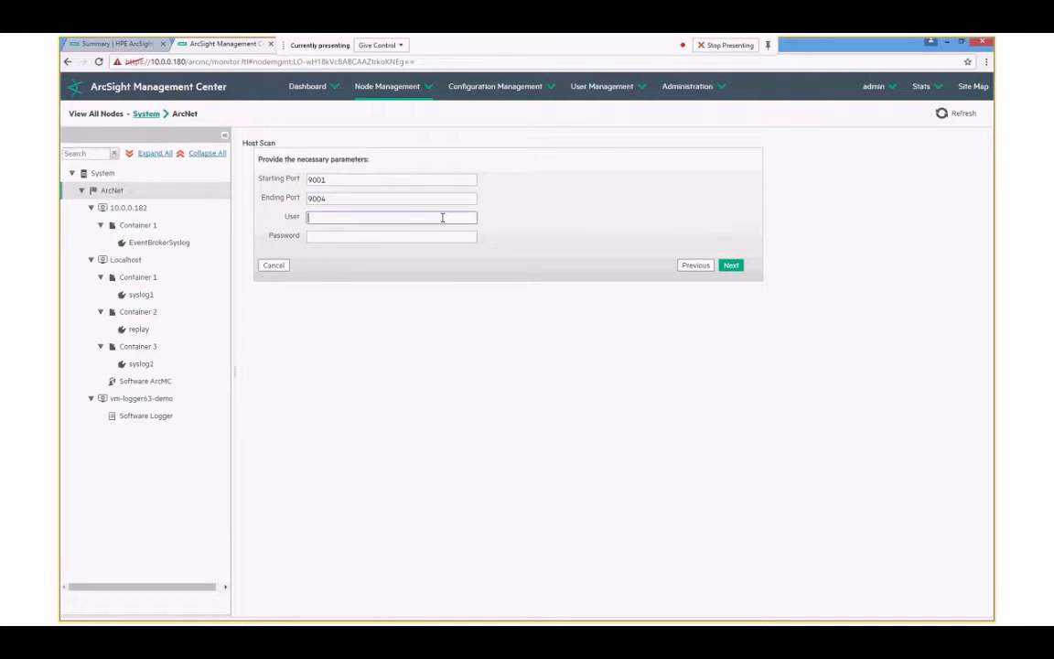
# - Enter connector_user and its password for the scan
pyautogui.write('connector_user')
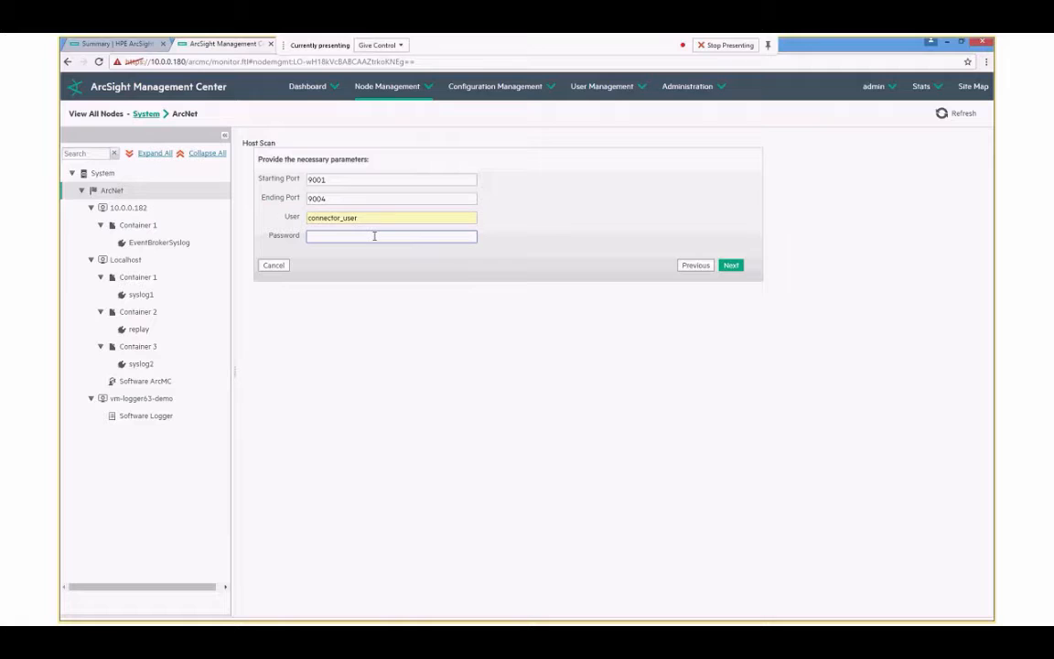
pyautogui.write('••')
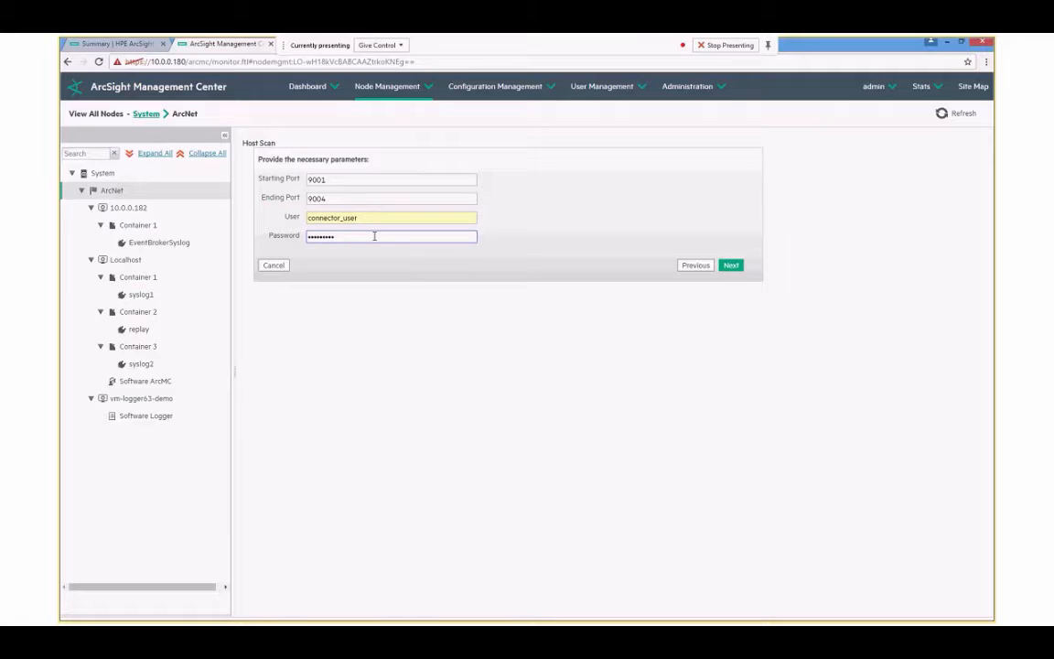
pyautogui.click(732, 266)
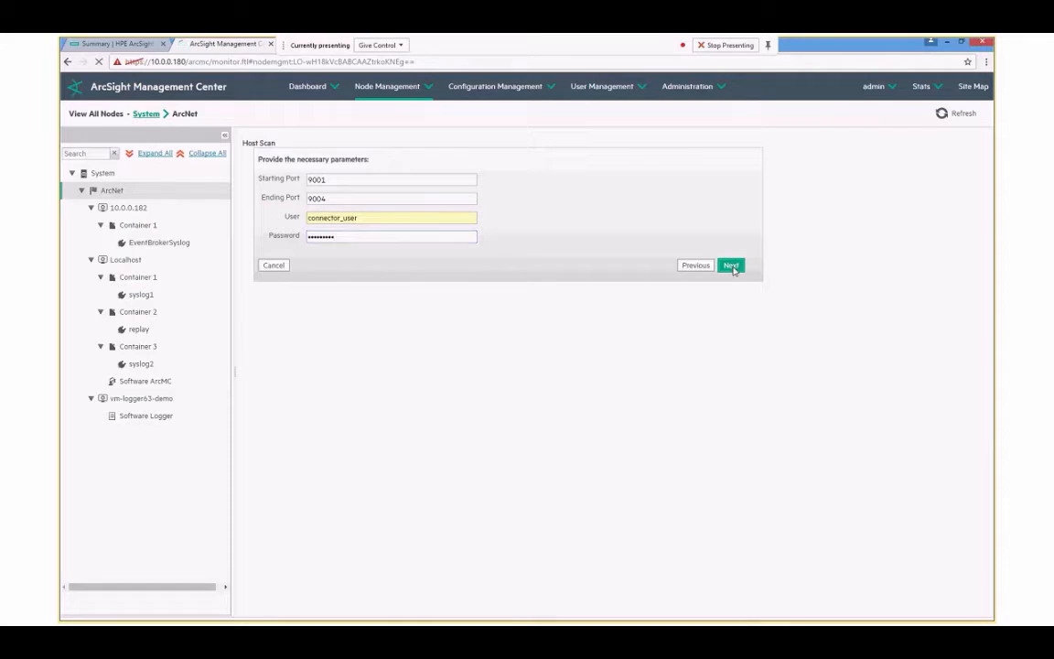
# - Run the scan with certificate import selected, adding Container 2, and close the results
pyautogui.click(733, 266)
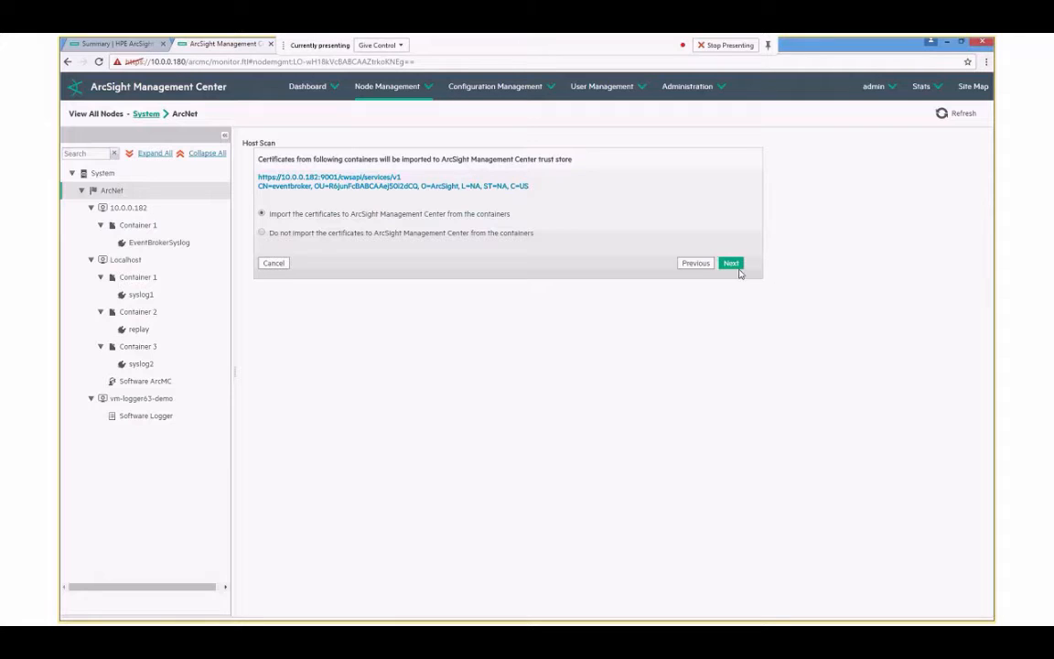
pyautogui.click(732, 263)
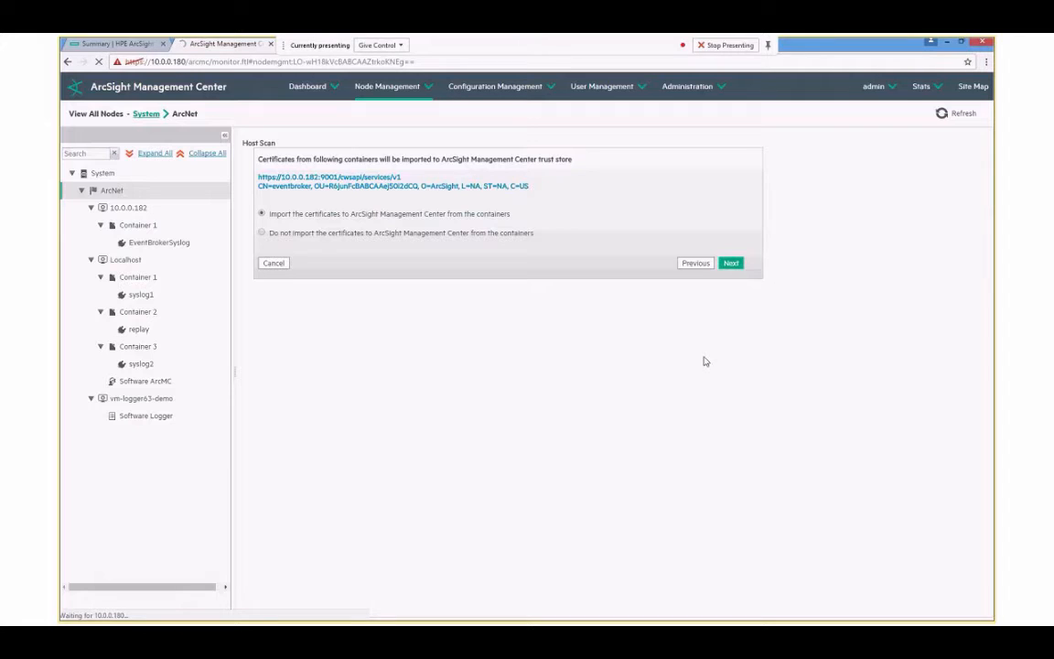
pyautogui.click(731, 263)
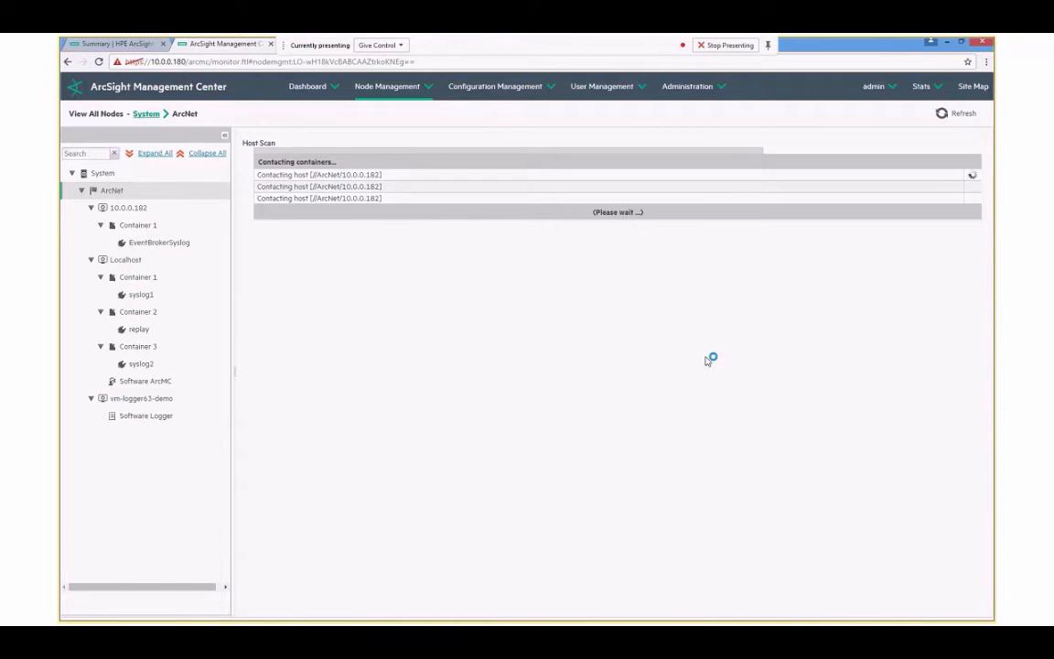
pyautogui.moveTo(707, 360)
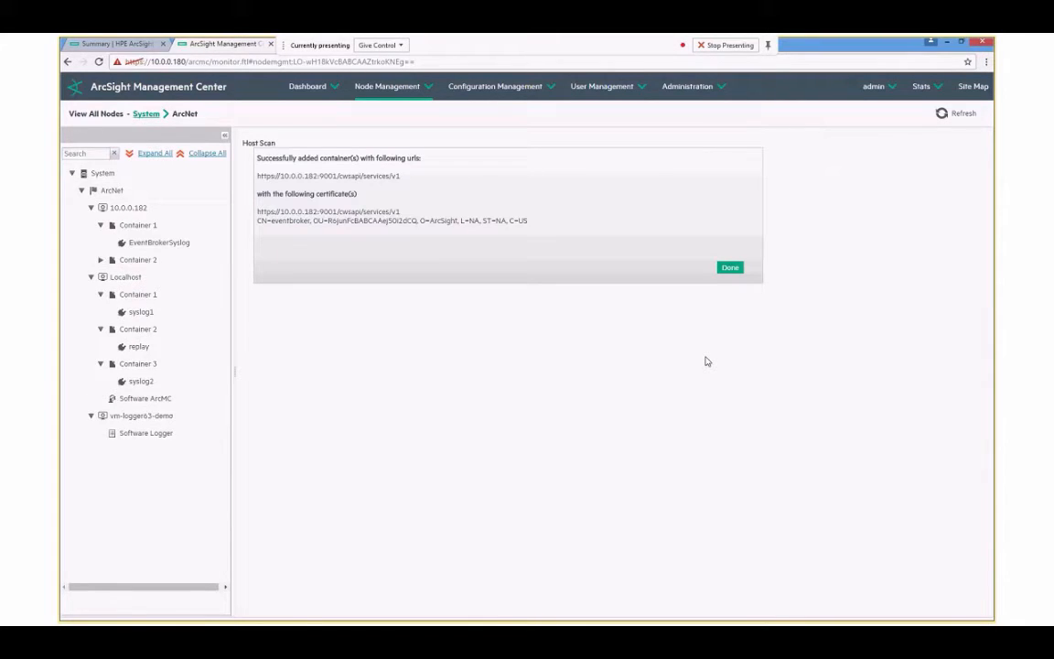
pyautogui.click(729, 267)
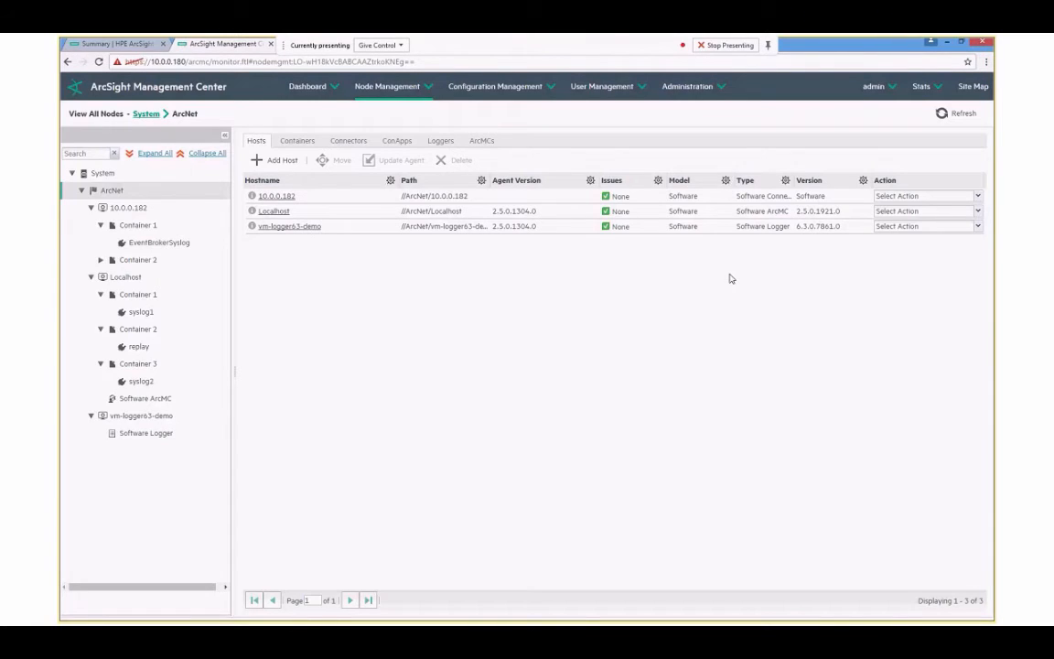
# - List 10.0.0.182's two containers and expand Container 2 to show the BlueCoat Connector
pyautogui.click(128, 208)
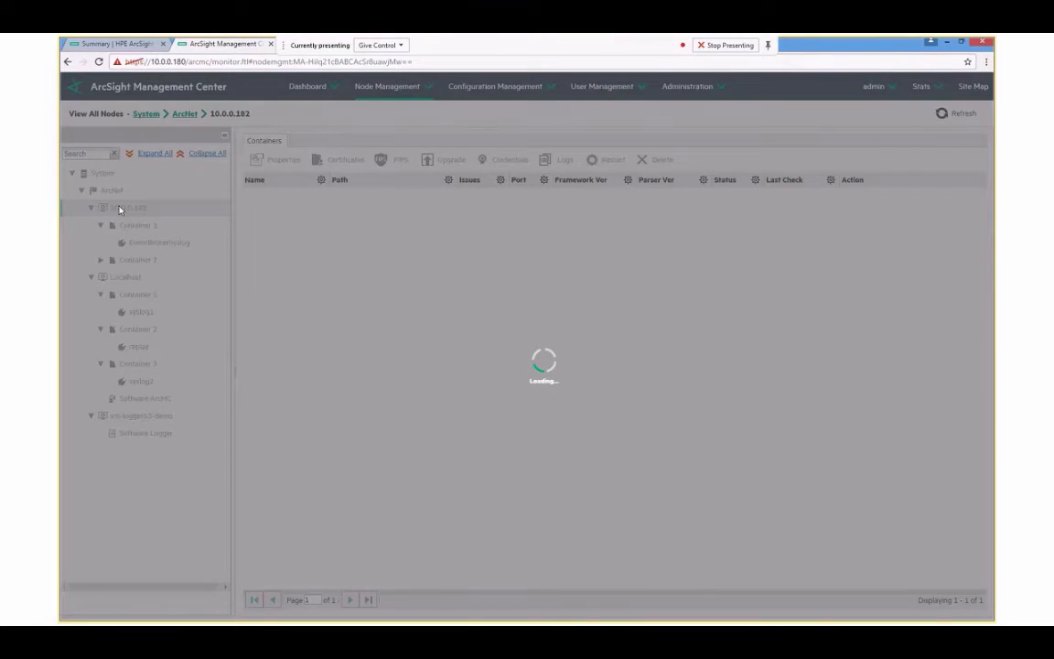
pyautogui.click(128, 209)
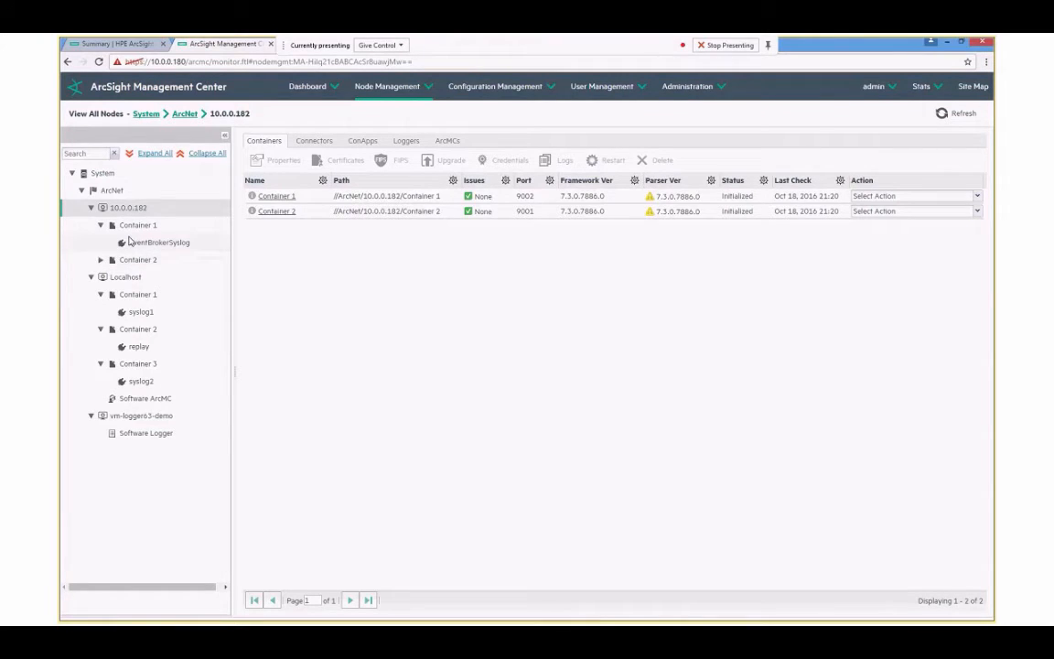
pyautogui.click(99, 260)
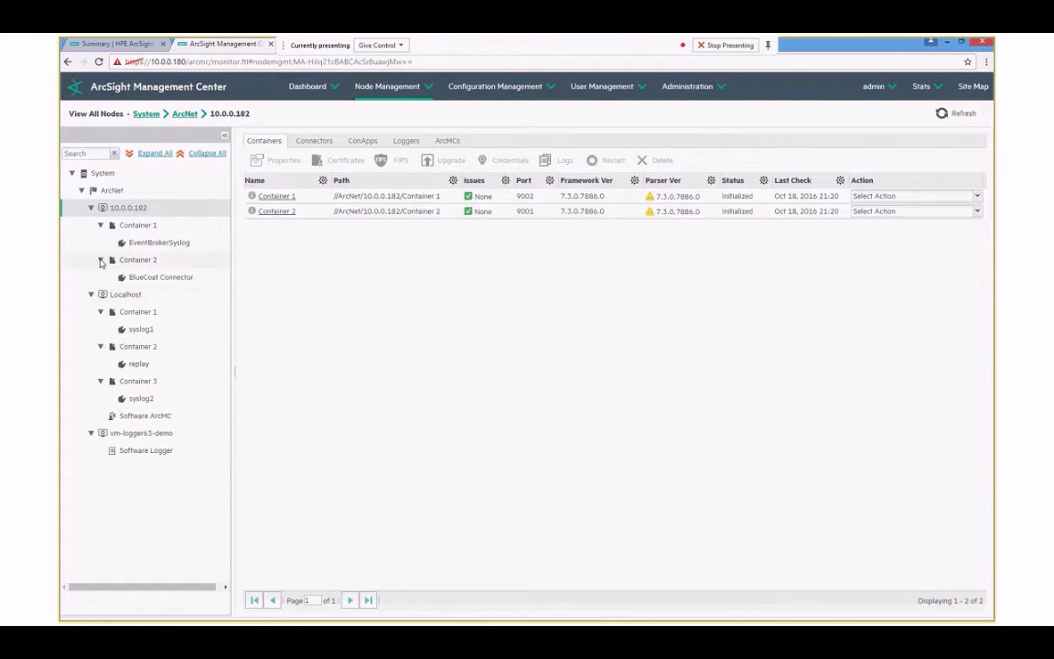
# - Review the BlueCoat Connector's Connected status, event counts, parameters and Event Broker destination, then collapse 10.0.0.182's containers
pyautogui.click(161, 276)
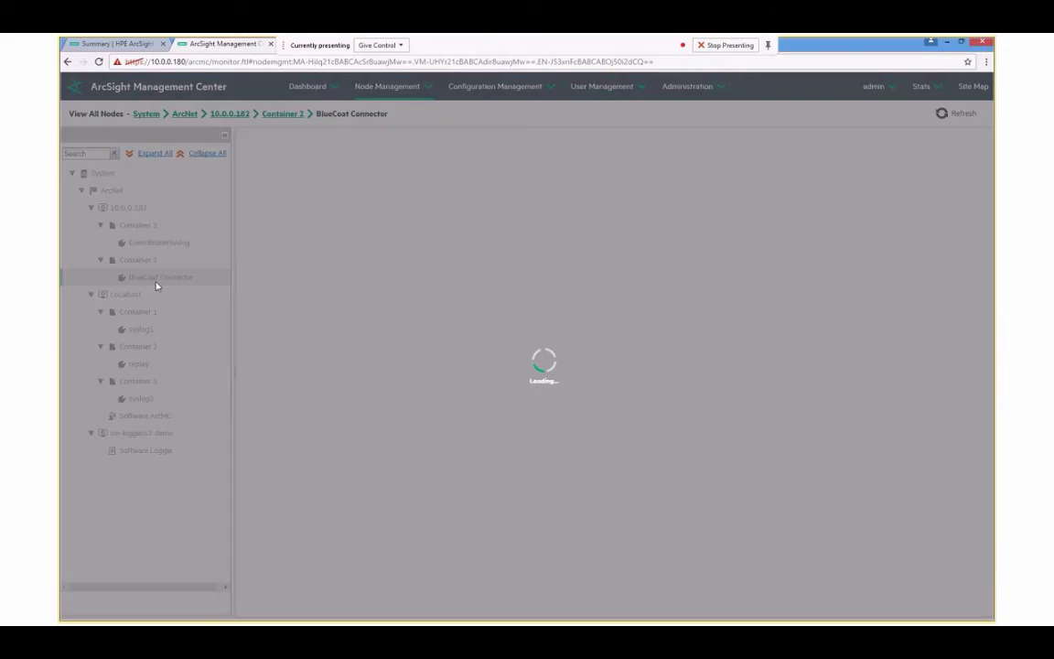
pyautogui.click(161, 277)
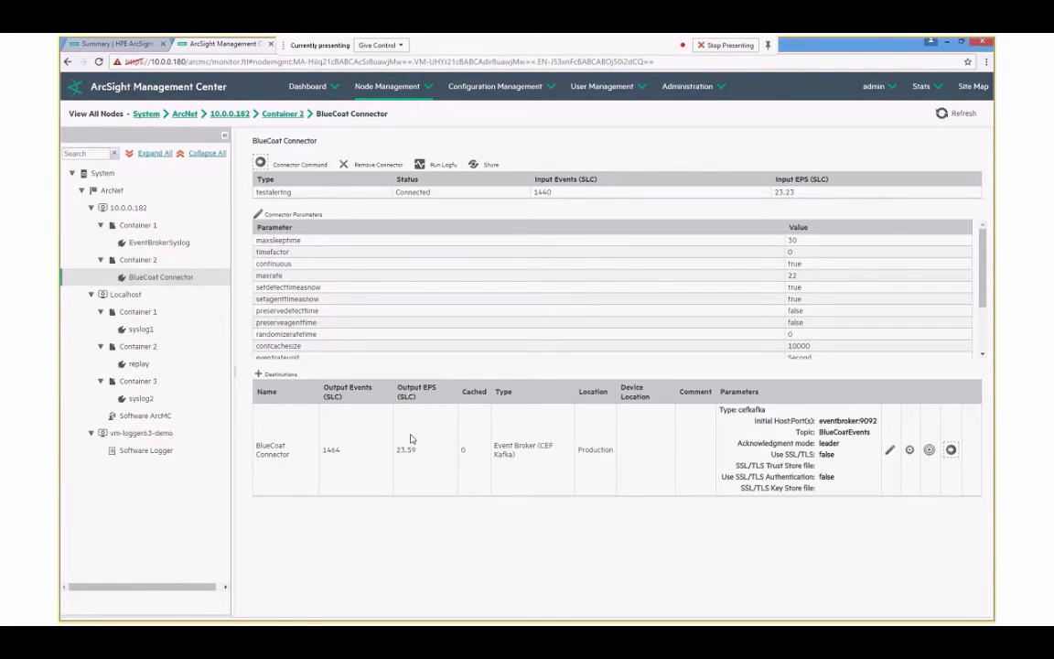
pyautogui.moveTo(564, 410)
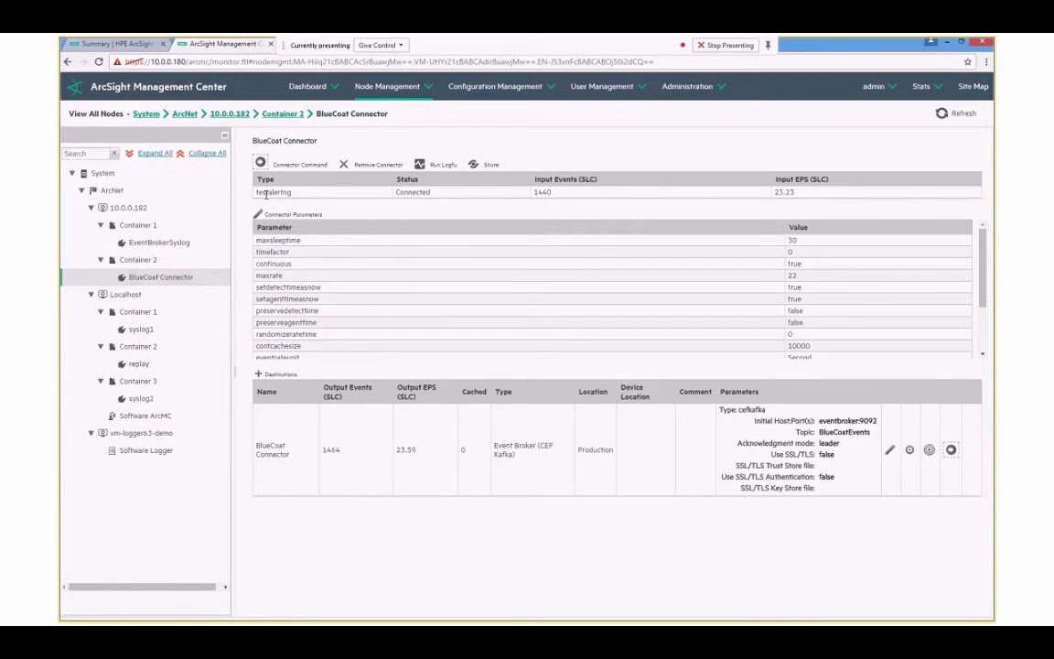
pyautogui.click(137, 260)
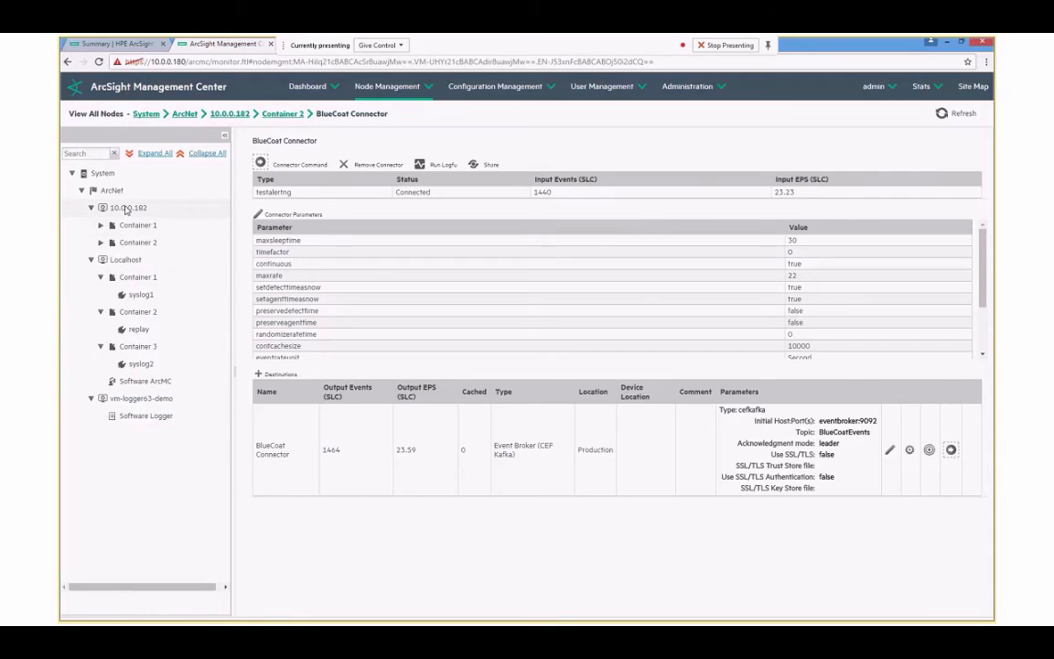
# - Show host 10.0.0.182's Containers list with Container 1 and Container 2 initialized
pyautogui.click(128, 209)
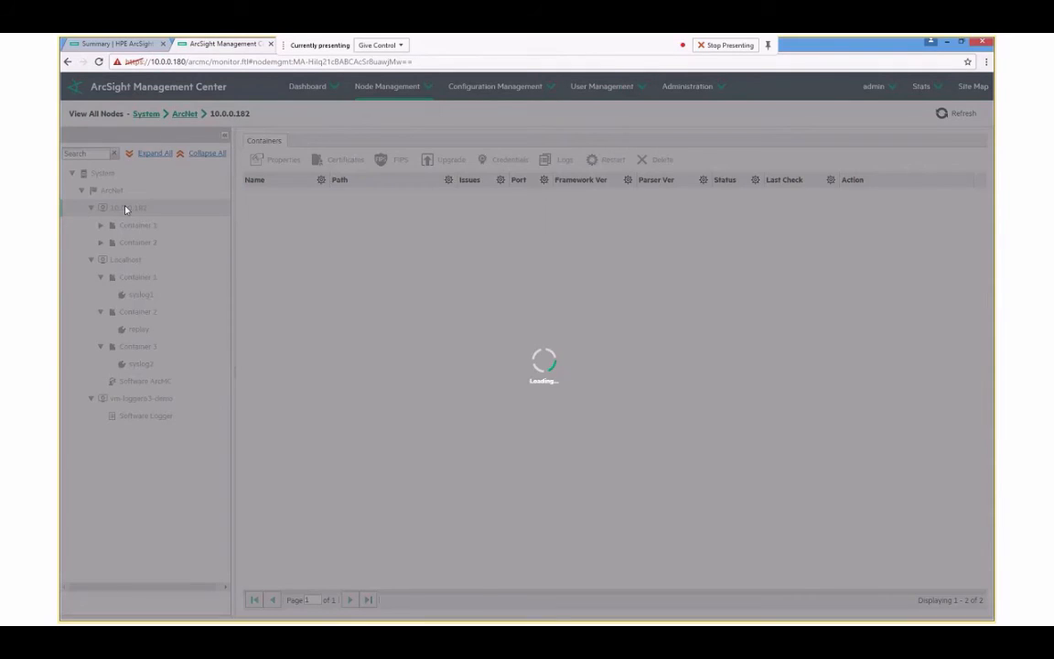
pyautogui.click(128, 209)
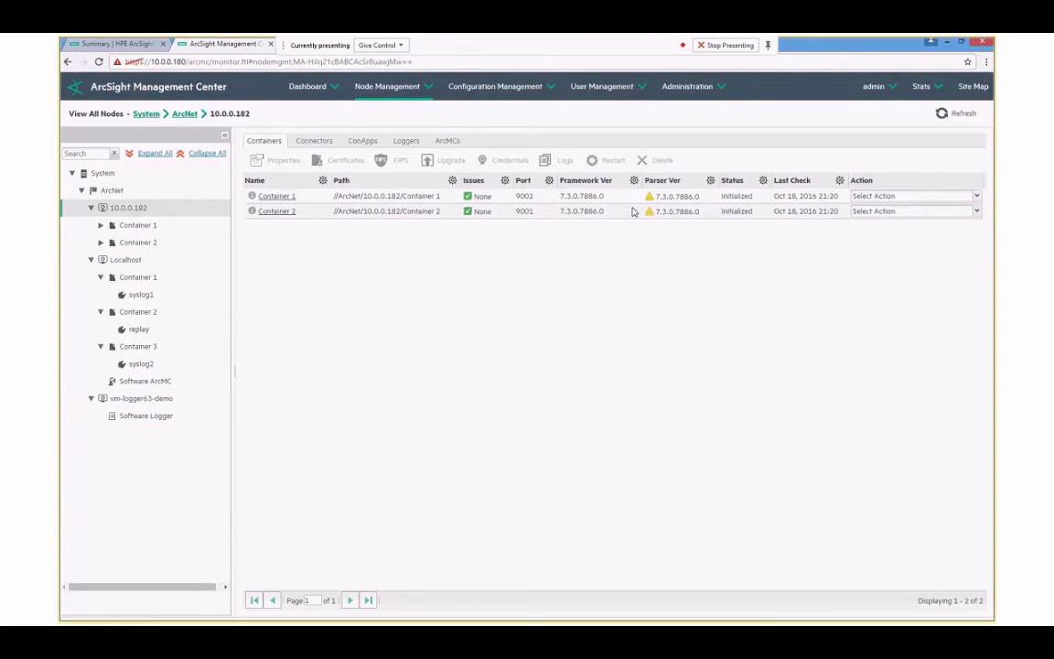
pyautogui.moveTo(587, 267)
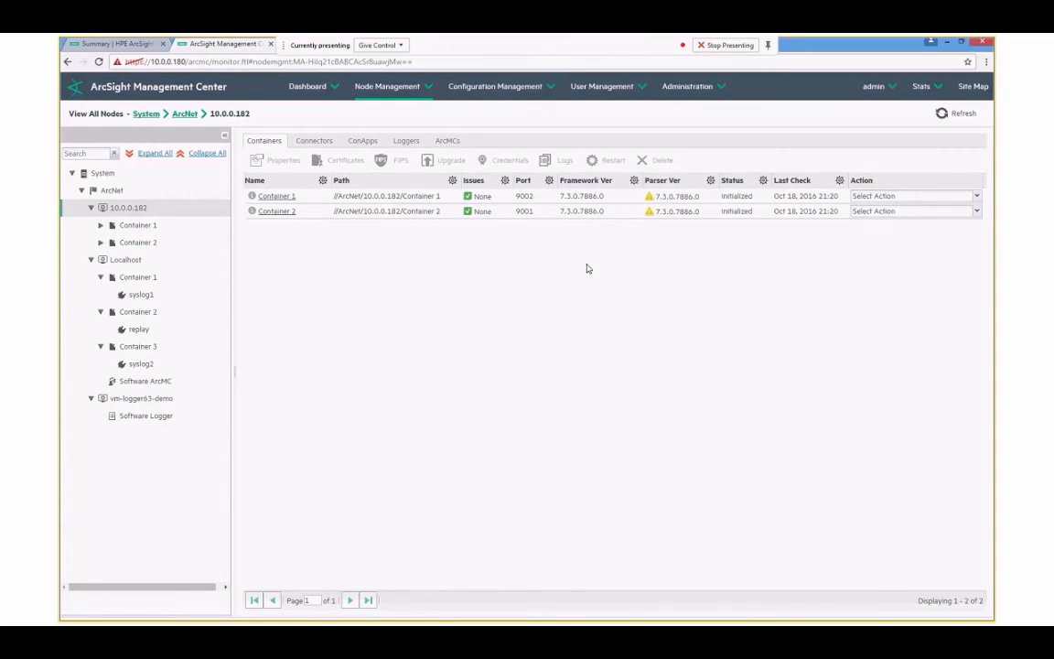